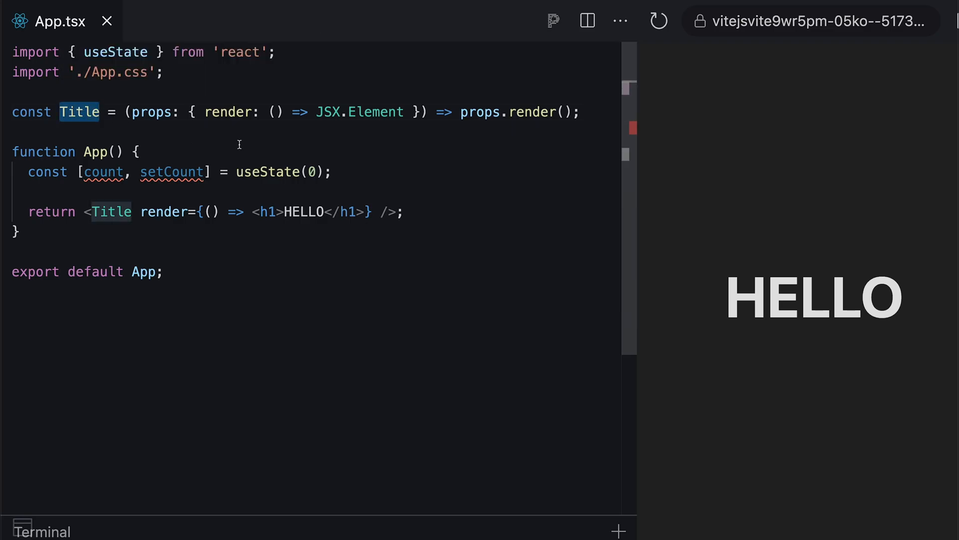
{"action": "mouse_move", "coordinate": [271, 141]}
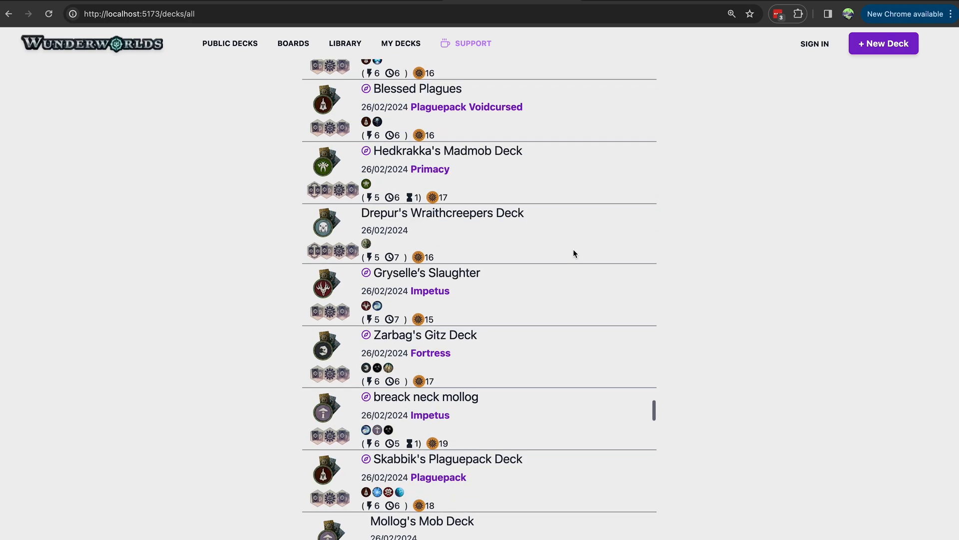
Step: Scroll the All Decks list, then browse the LIBRARY card grid from the top navigation
{"action": "scroll", "scroll_direction": "up", "scroll_amount": 3}
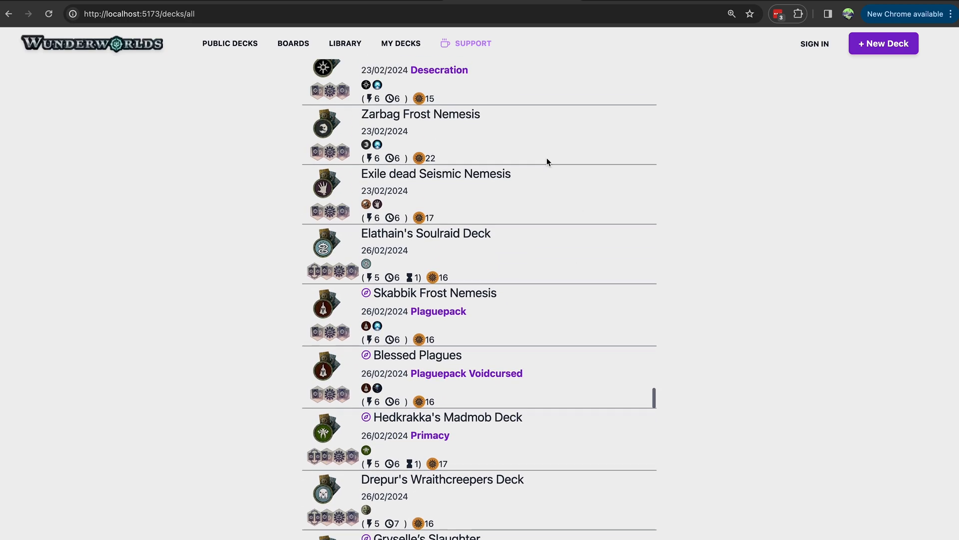
{"action": "scroll", "scroll_direction": "up", "scroll_amount": 3}
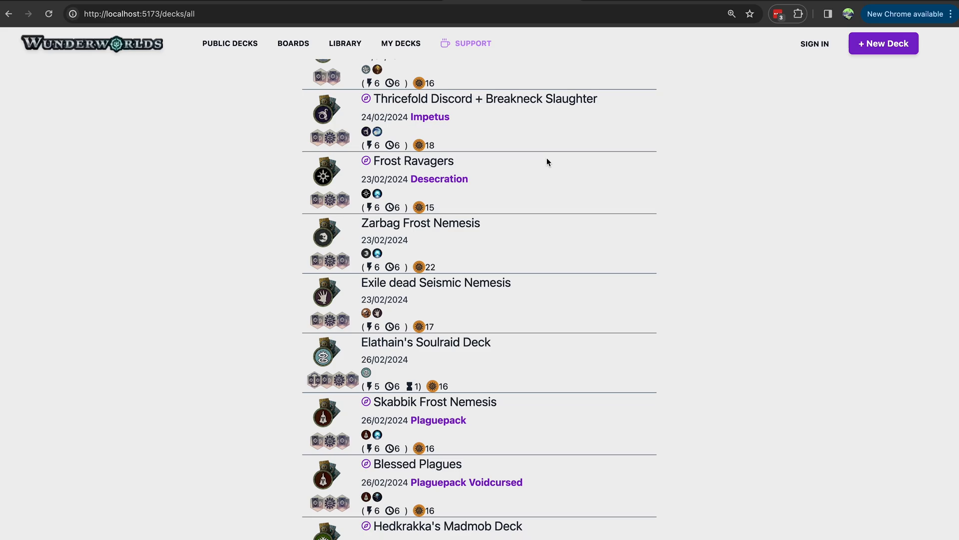
{"action": "scroll", "scroll_direction": "up", "scroll_amount": 3}
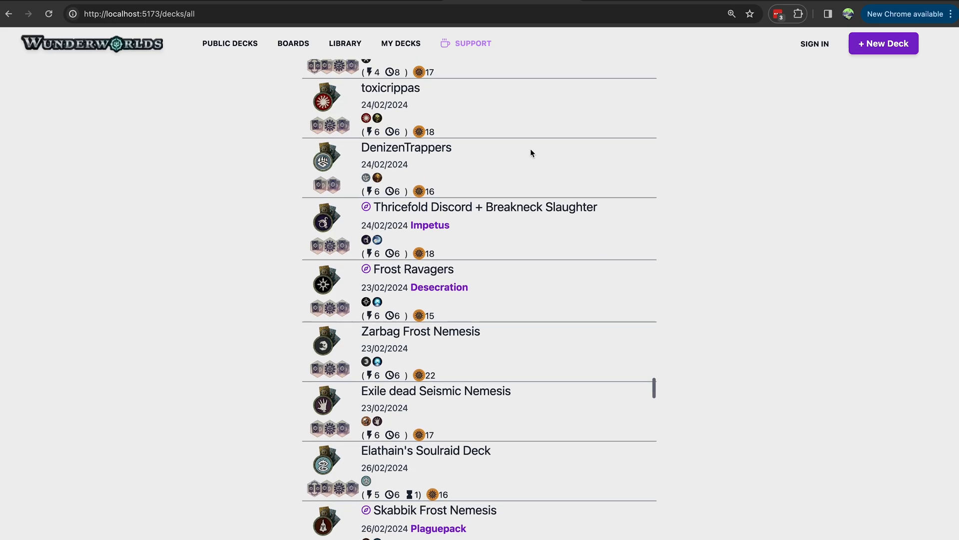
{"action": "left_click", "coordinate": [345, 43]}
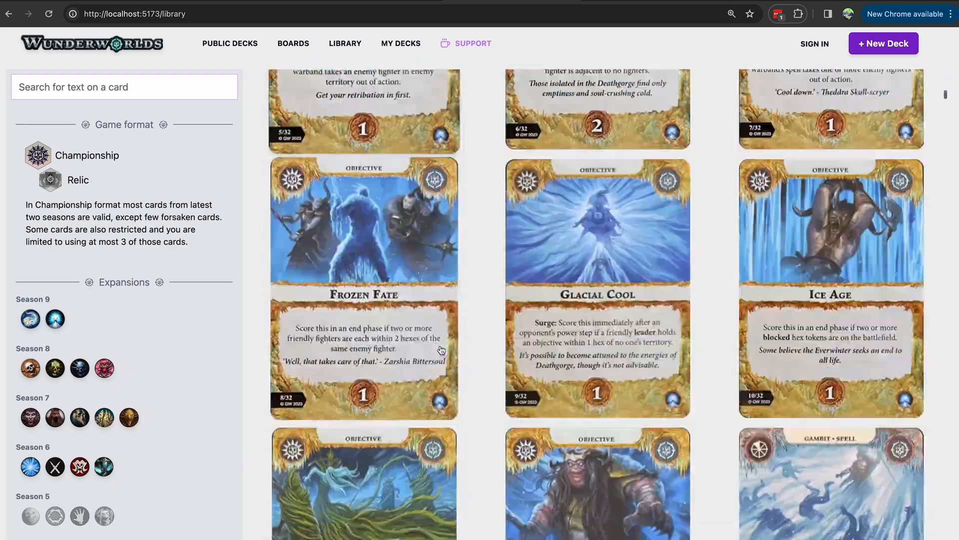
{"action": "scroll", "scroll_direction": "down", "scroll_amount": 3}
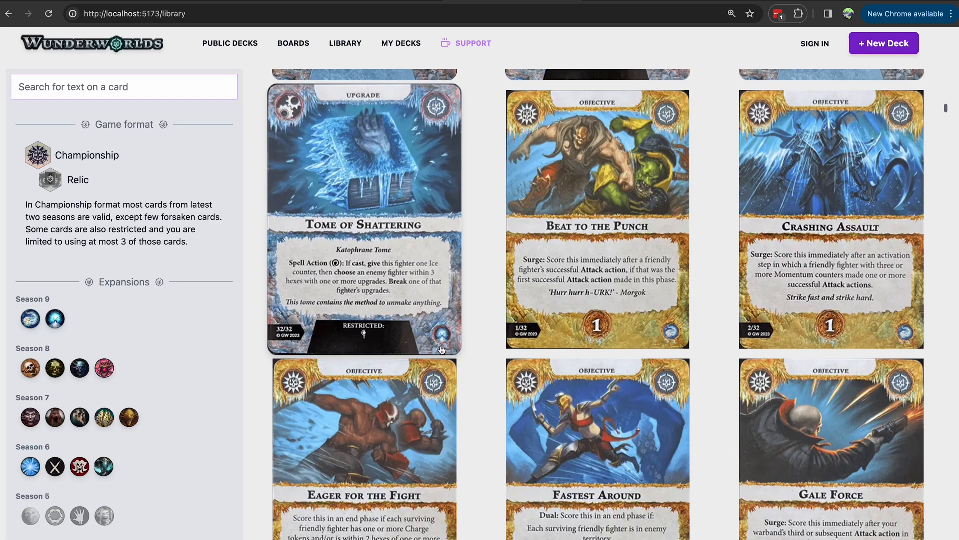
{"action": "left_click", "coordinate": [882, 43]}
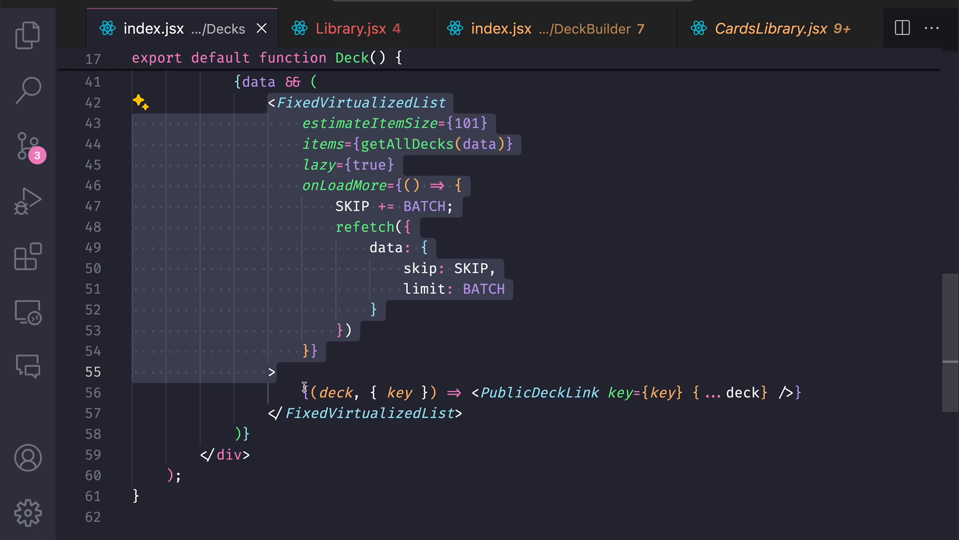
Step: Review the children render function in index.jsx, Library.jsx and CardsLibrary.jsx, then show FixedVirtualizedList.tsx
{"action": "left_click", "coordinate": [807, 392]}
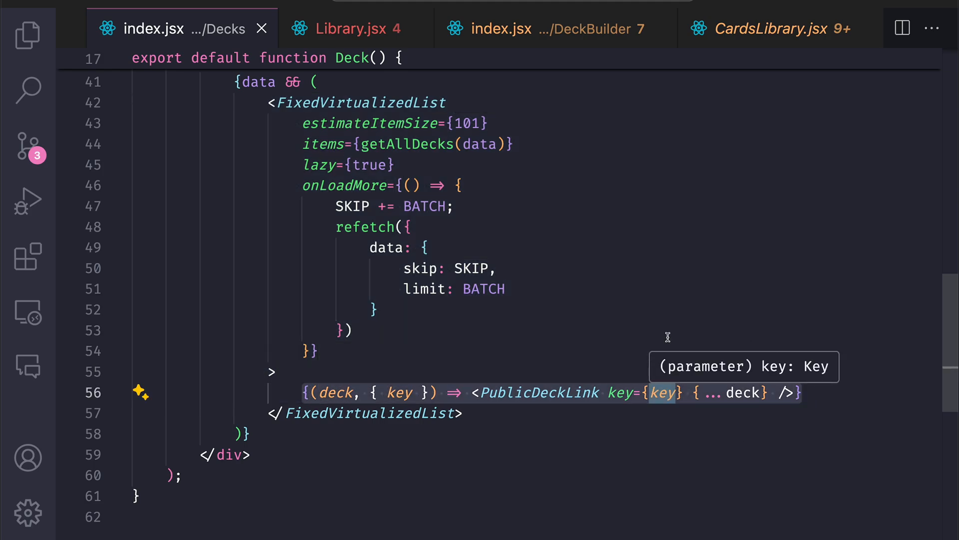
{"action": "left_click", "coordinate": [343, 29]}
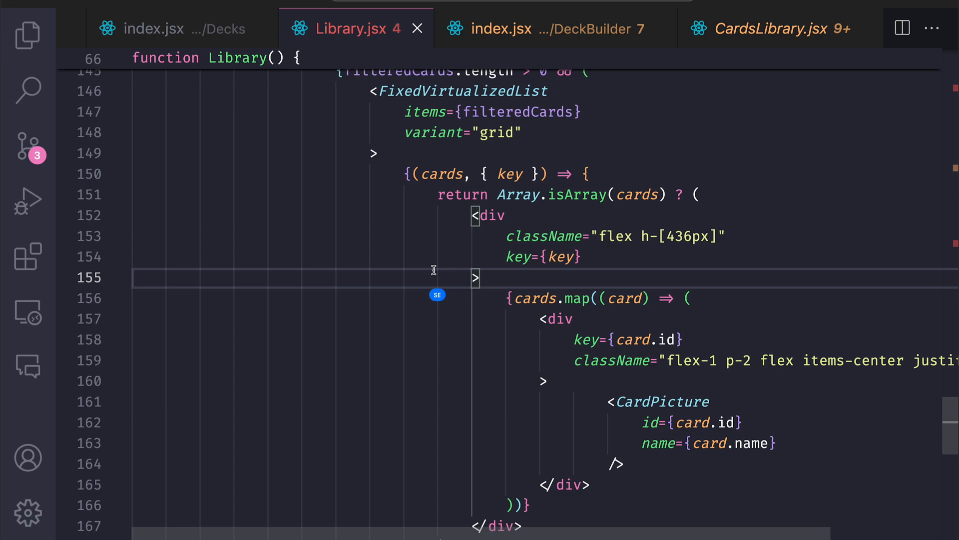
{"action": "mouse_move", "coordinate": [394, 217]}
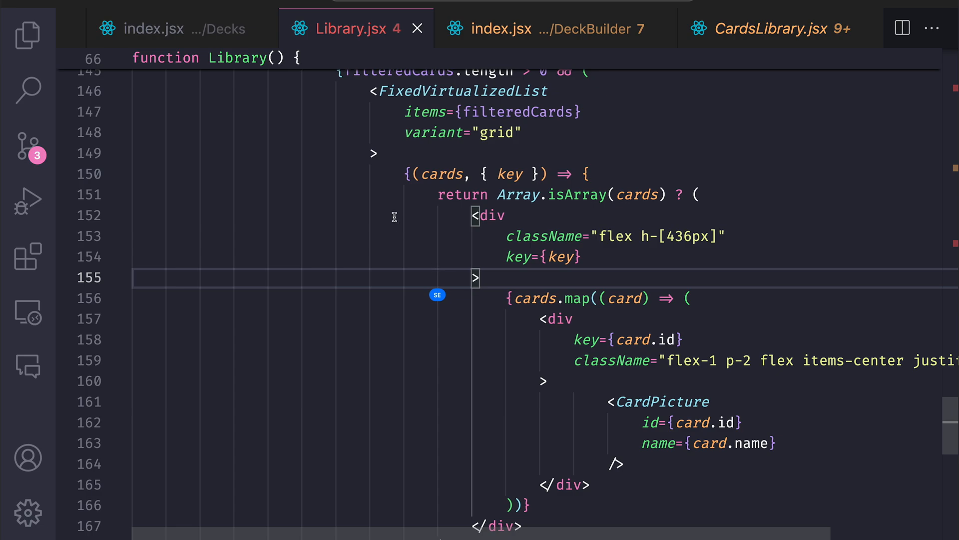
{"action": "left_click", "coordinate": [772, 28]}
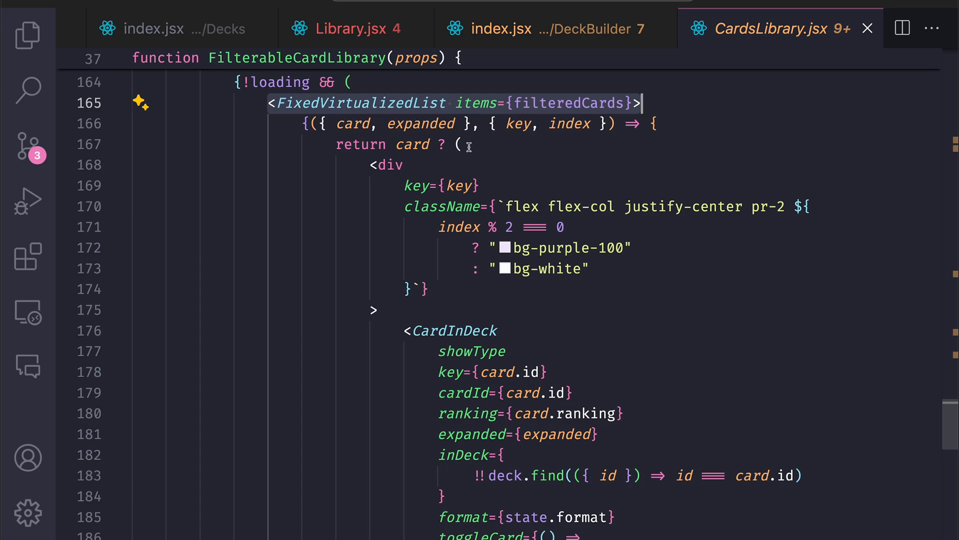
{"action": "mouse_move", "coordinate": [353, 123]}
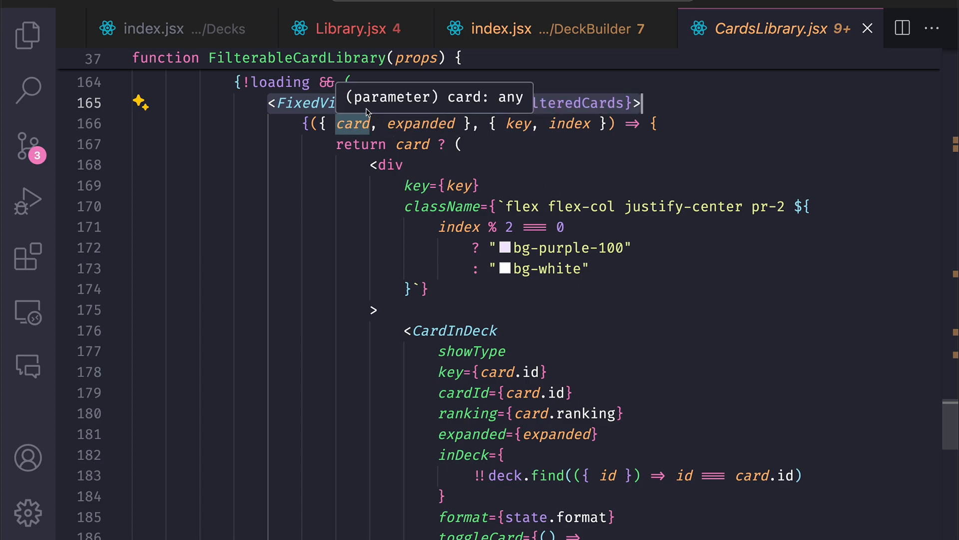
{"action": "left_click", "coordinate": [297, 103]}
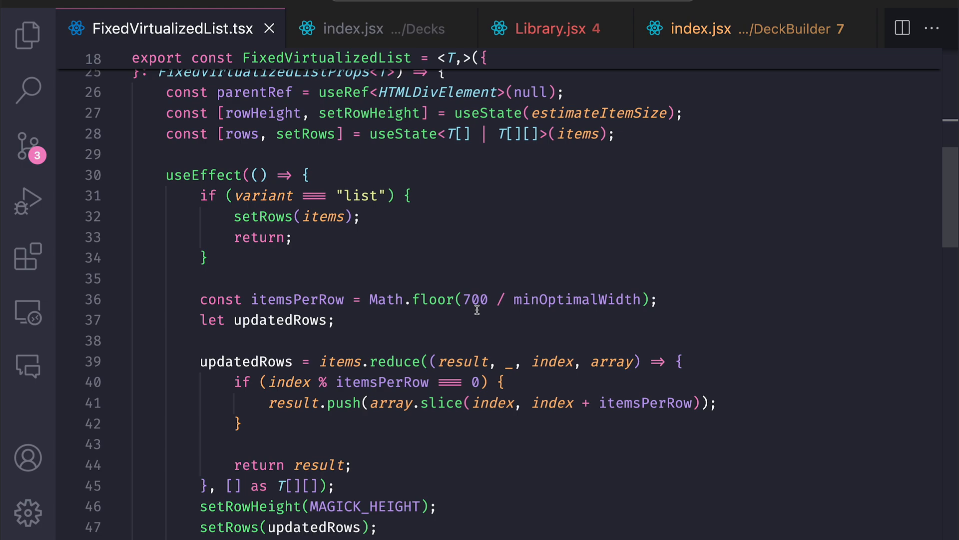
{"action": "scroll", "scroll_direction": "down", "scroll_amount": 3}
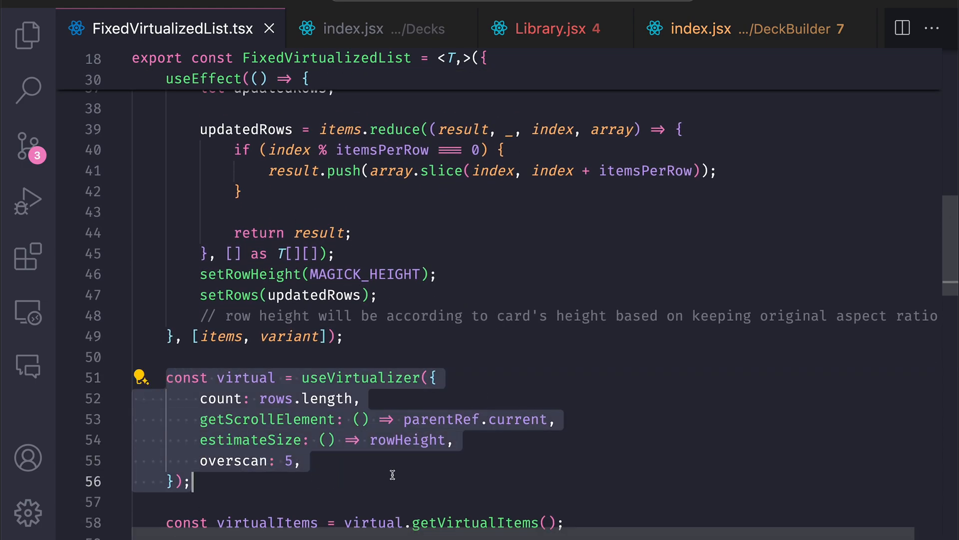
{"action": "mouse_move", "coordinate": [360, 378]}
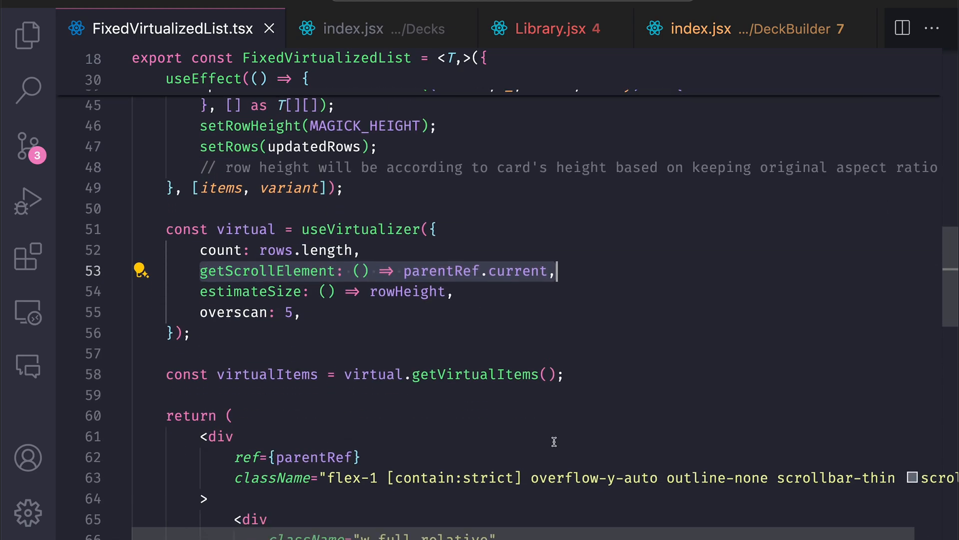
{"action": "scroll", "scroll_direction": "down", "scroll_amount": 3}
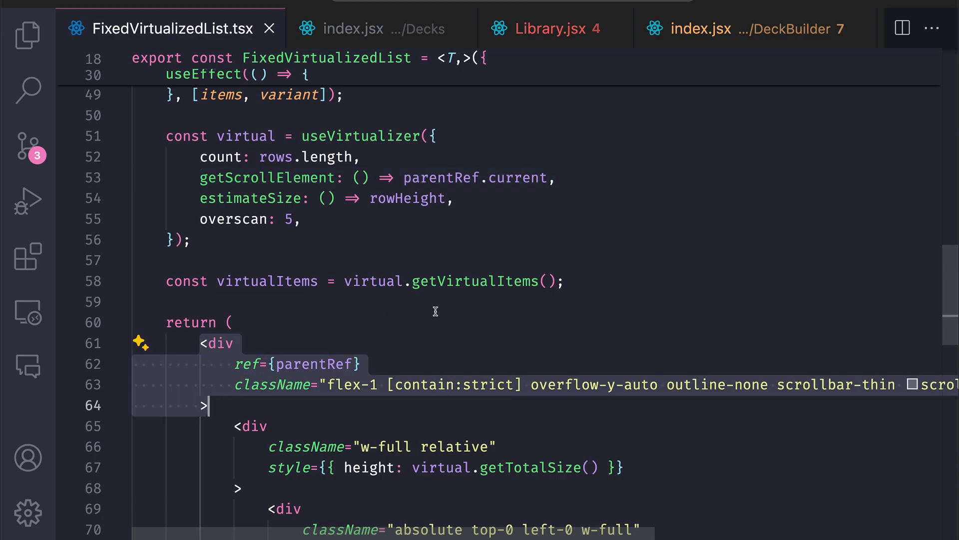
{"action": "mouse_move", "coordinate": [410, 317]}
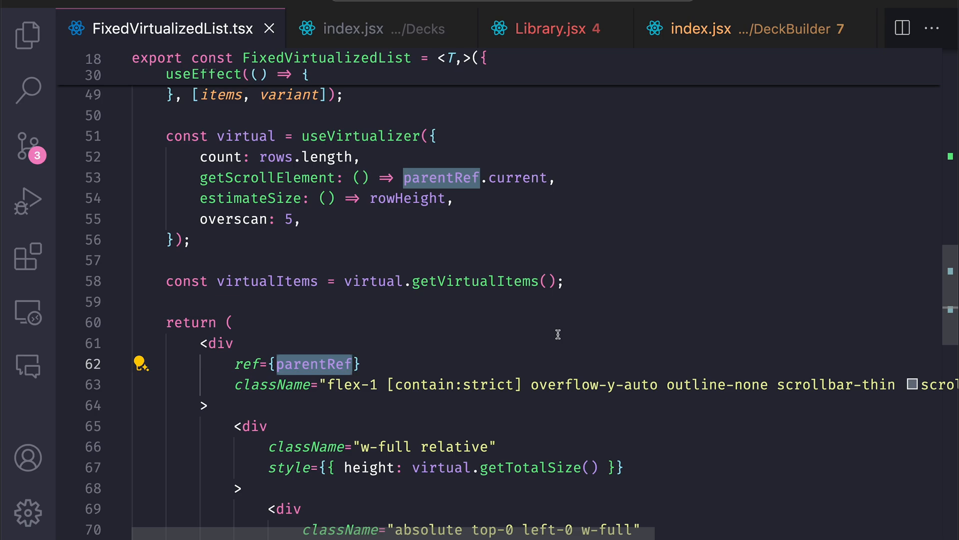
{"action": "scroll", "scroll_direction": "down", "scroll_amount": 3}
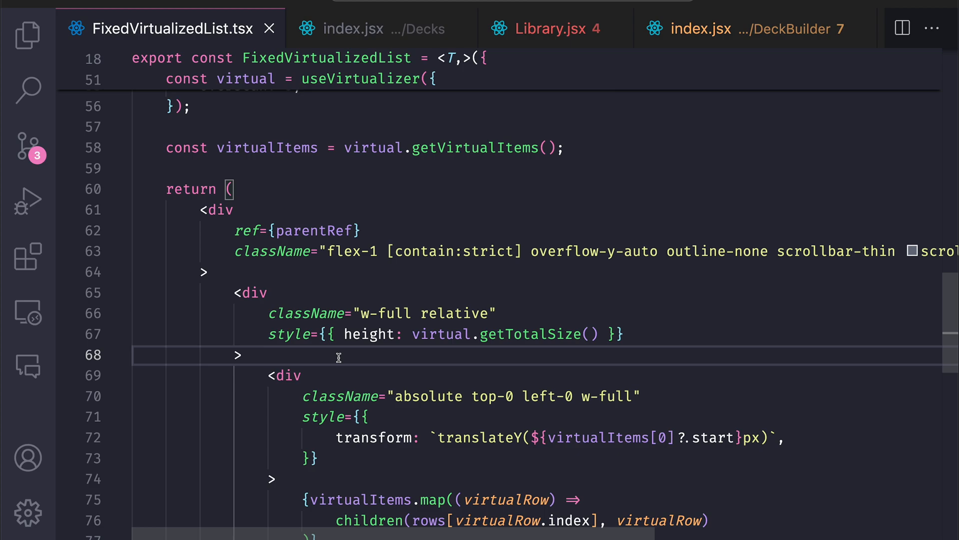
{"action": "left_click", "coordinate": [243, 355]}
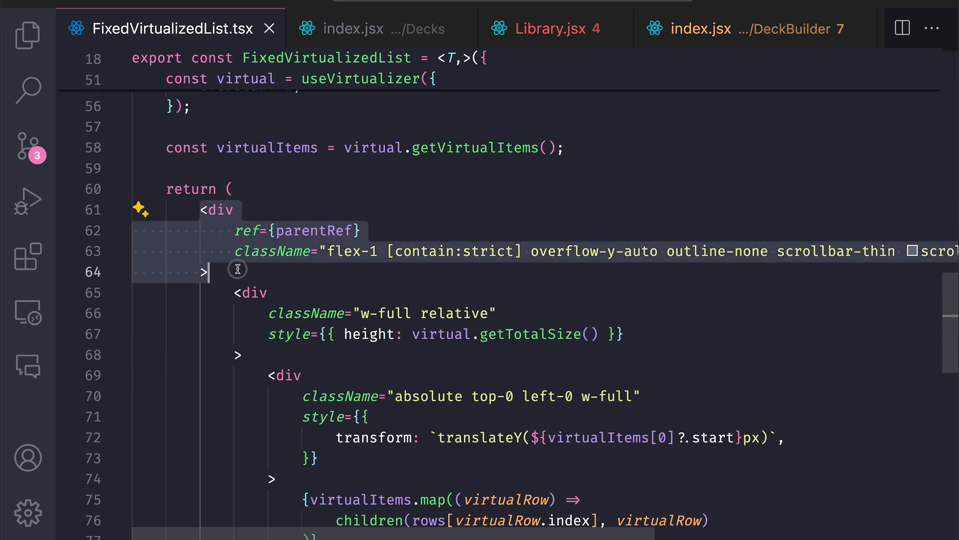
{"action": "mouse_move", "coordinate": [414, 297]}
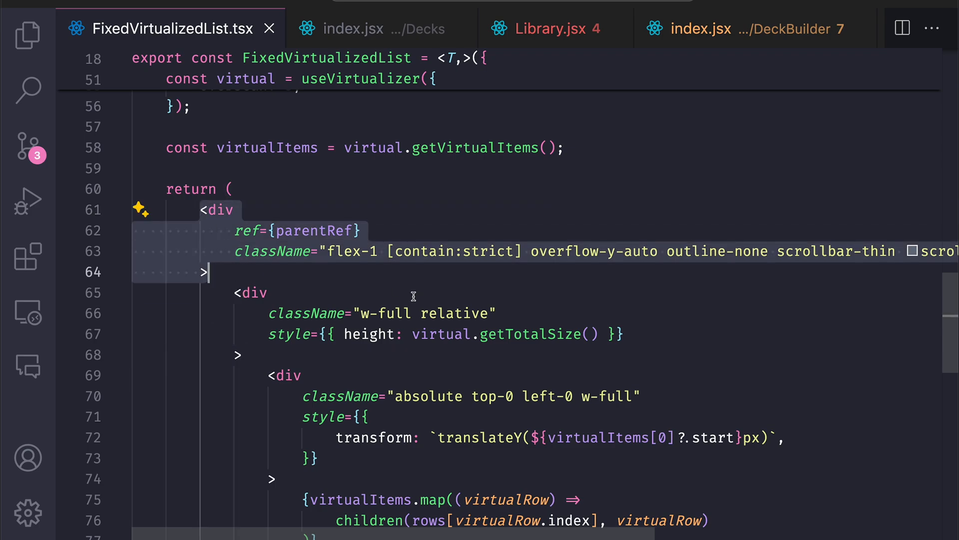
{"action": "mouse_move", "coordinate": [563, 287]}
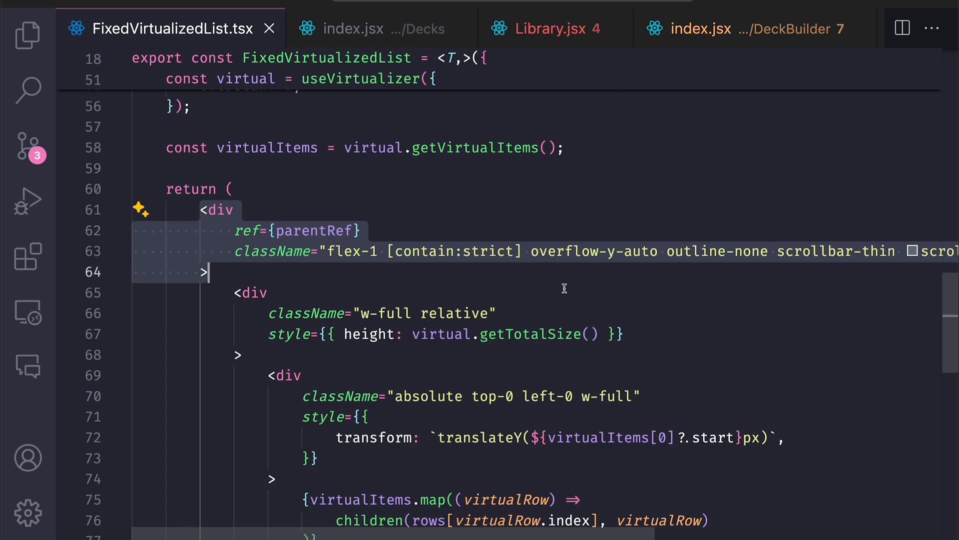
{"action": "mouse_move", "coordinate": [577, 267]}
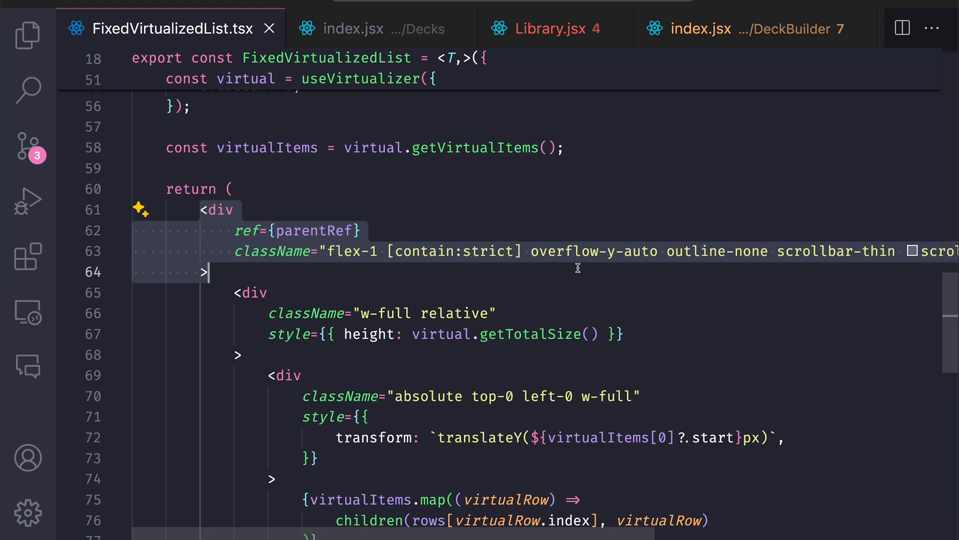
{"action": "mouse_move", "coordinate": [562, 276]}
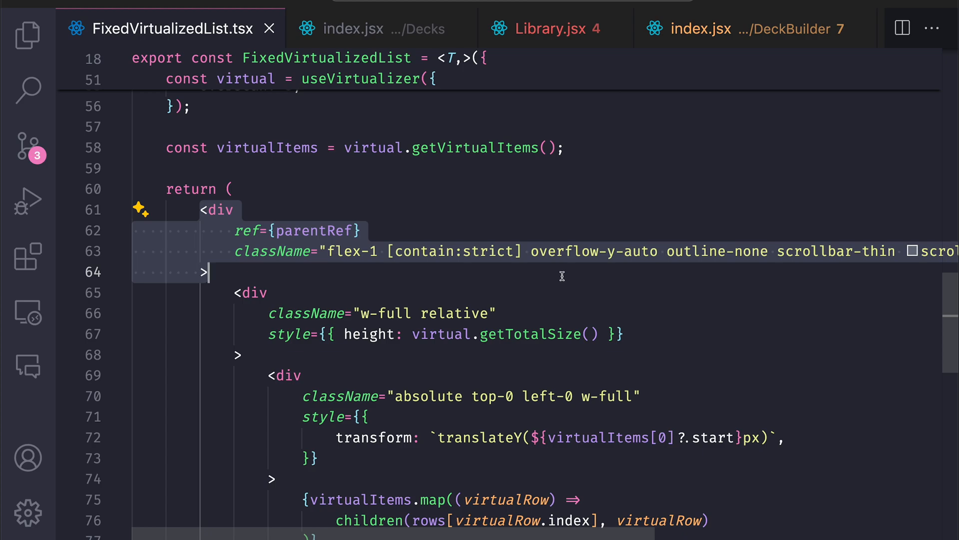
Step: Highlight the virtualItems.map block and the children(rows[virtualRow.index], virtualRow) call
{"action": "scroll", "scroll_direction": "down", "scroll_amount": 3}
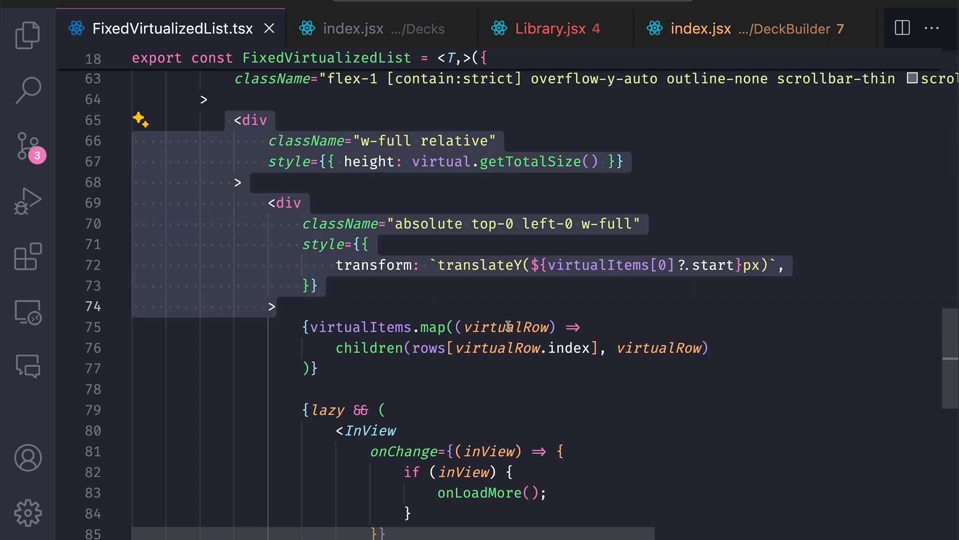
{"action": "mouse_move", "coordinate": [505, 326]}
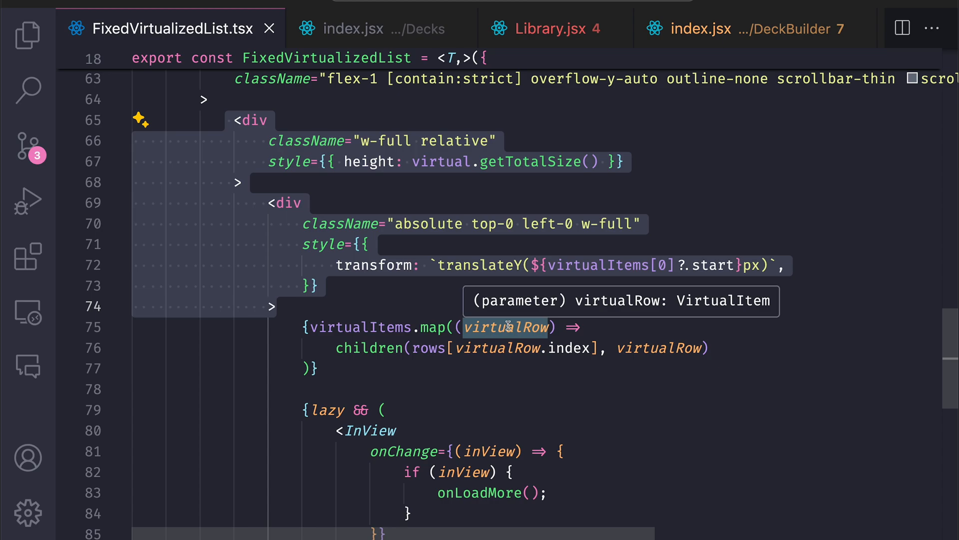
{"action": "left_click", "coordinate": [343, 366]}
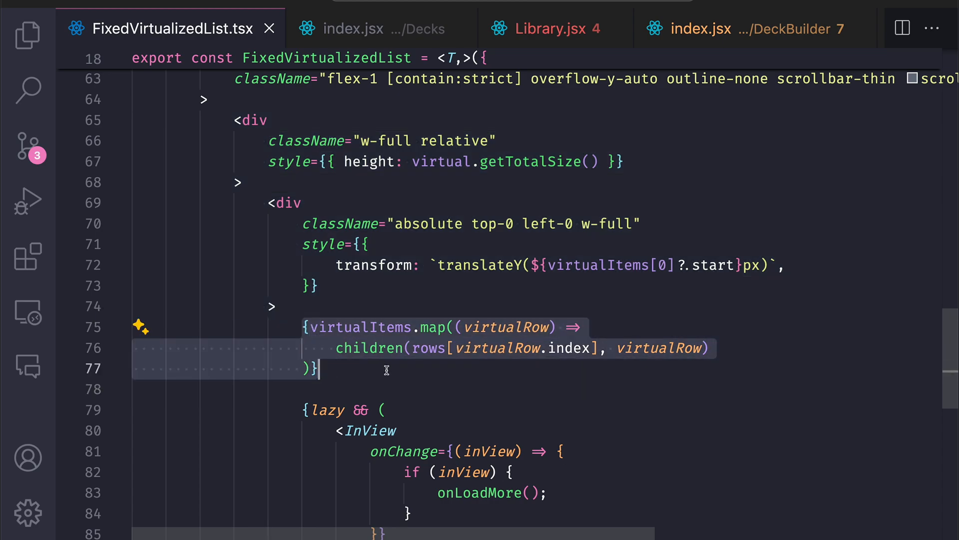
{"action": "left_click", "coordinate": [698, 348]}
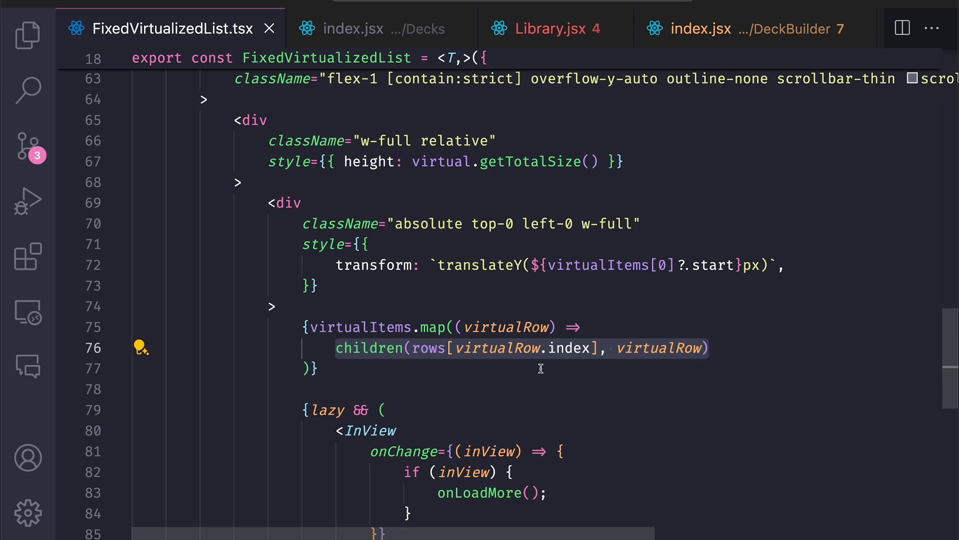
{"action": "mouse_move", "coordinate": [406, 126]}
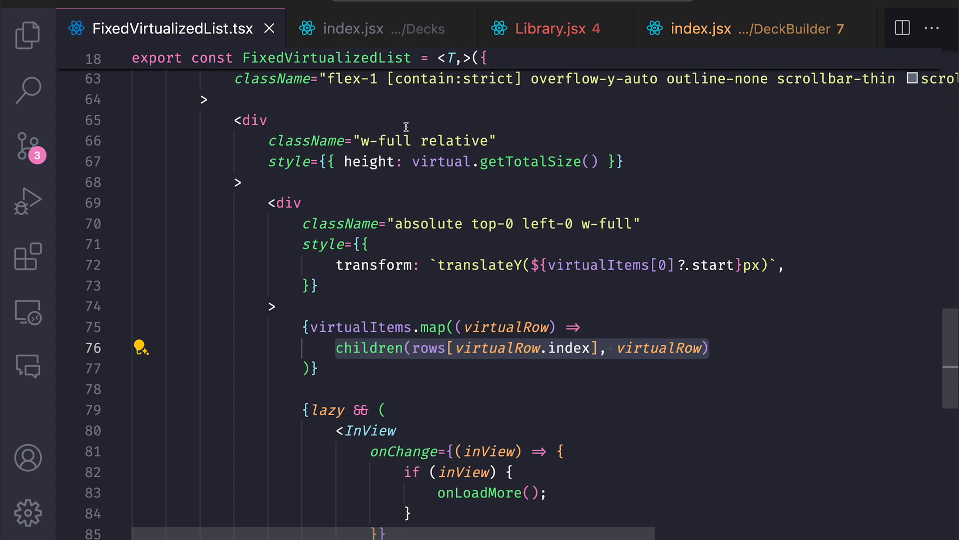
{"action": "left_click", "coordinate": [353, 29]}
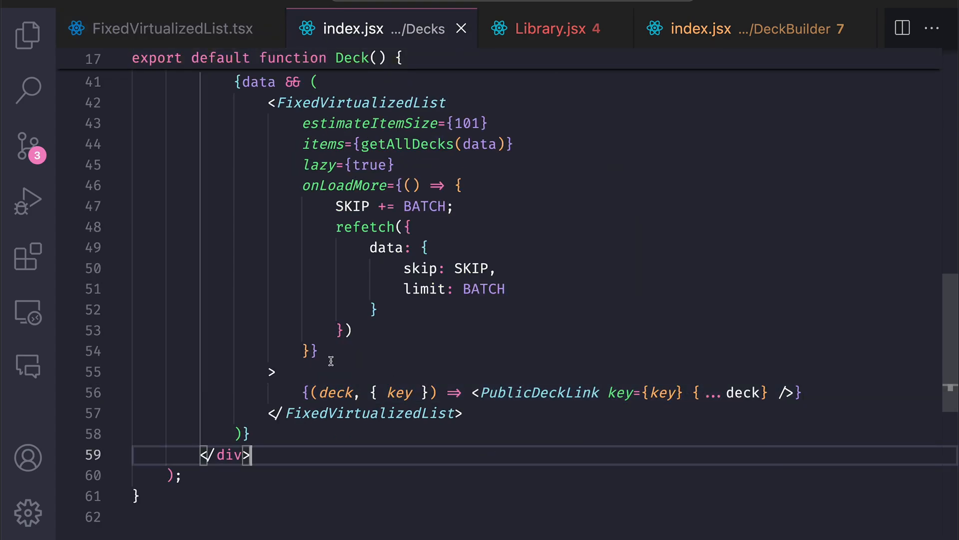
{"action": "double_click", "coordinate": [336, 392]}
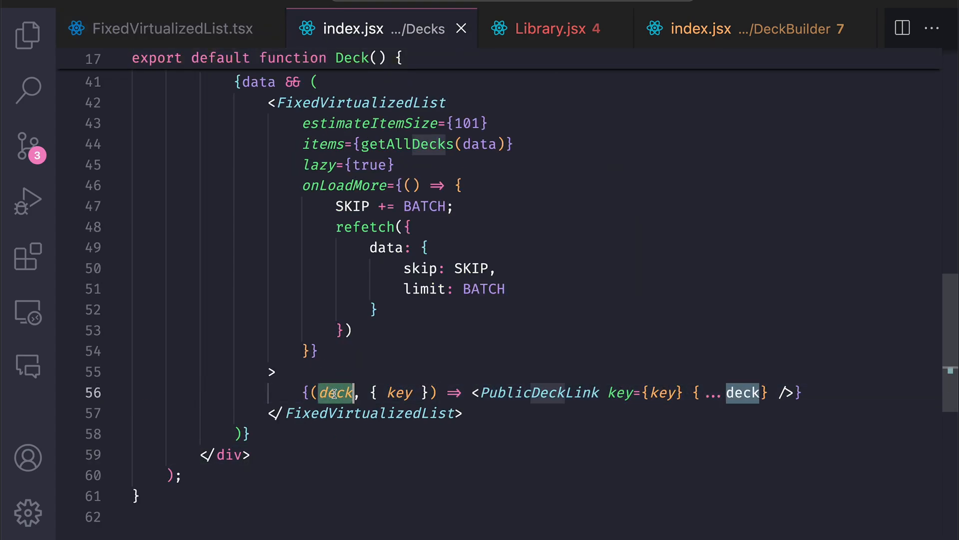
{"action": "left_click", "coordinate": [399, 391]}
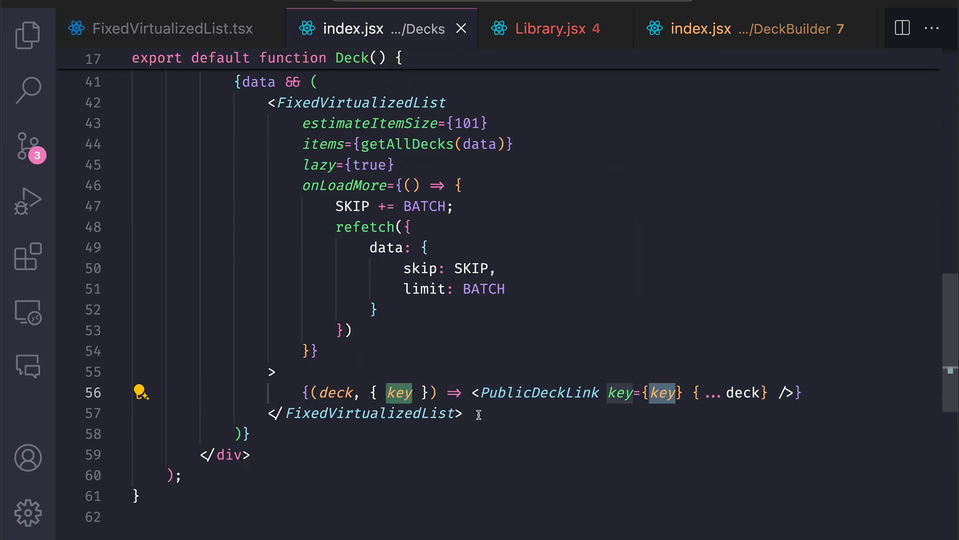
{"action": "left_click", "coordinate": [554, 28]}
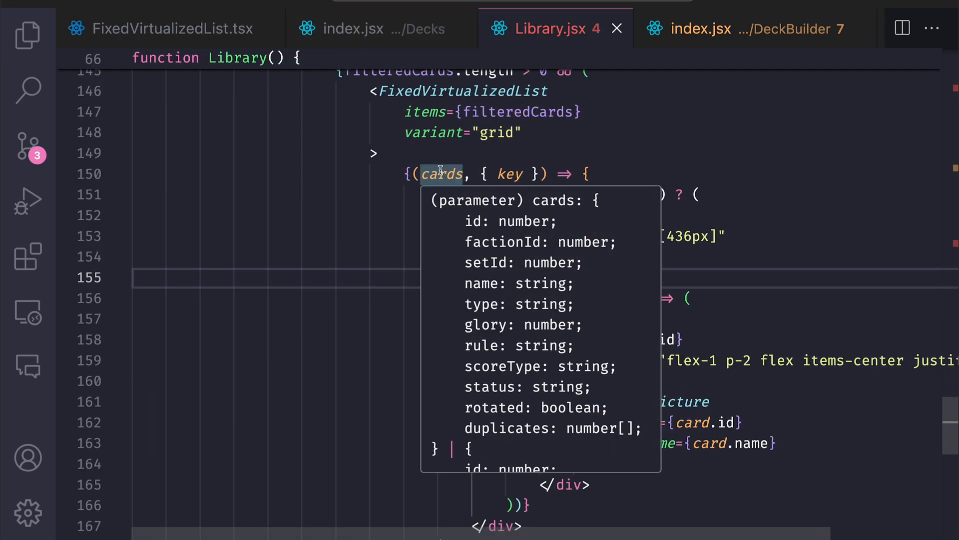
{"action": "left_click", "coordinate": [441, 173]}
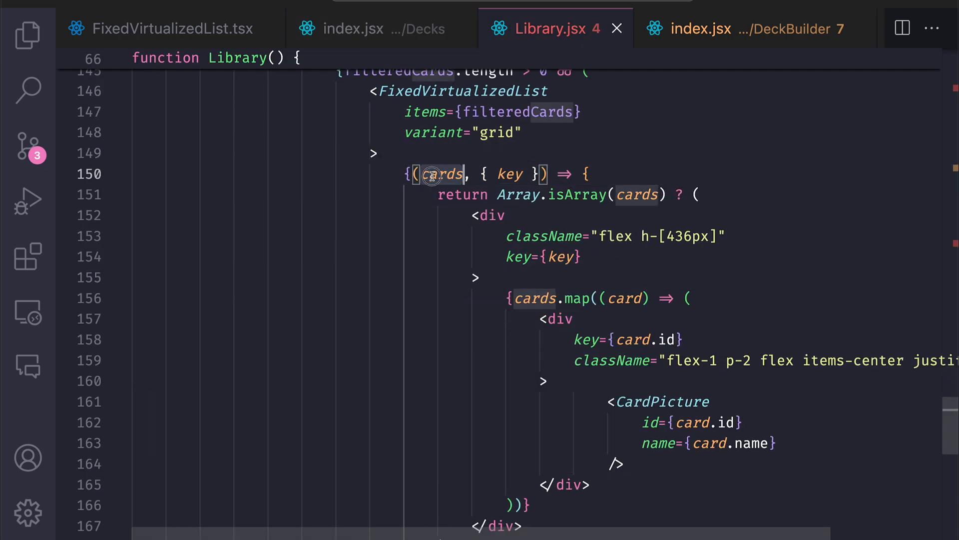
{"action": "double_click", "coordinate": [442, 174]}
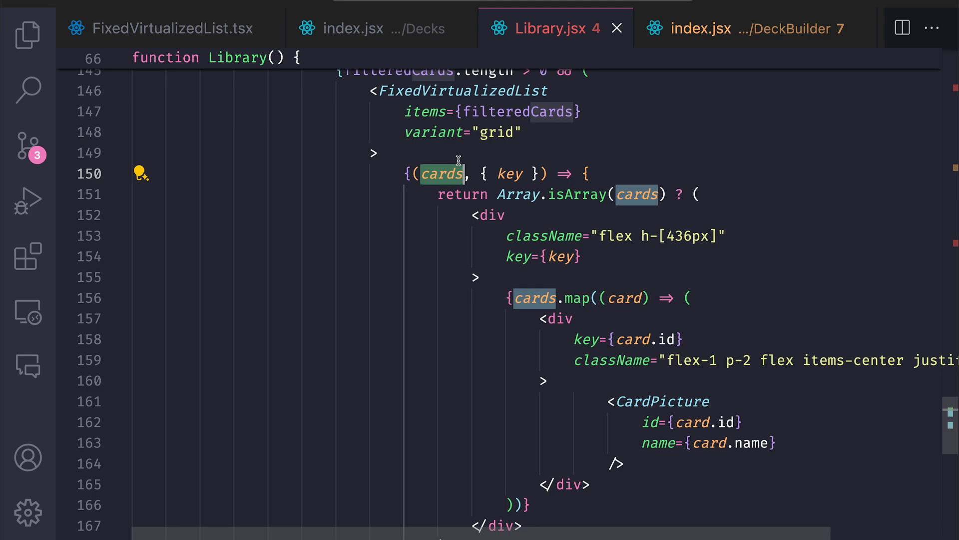
{"action": "left_click", "coordinate": [519, 111]}
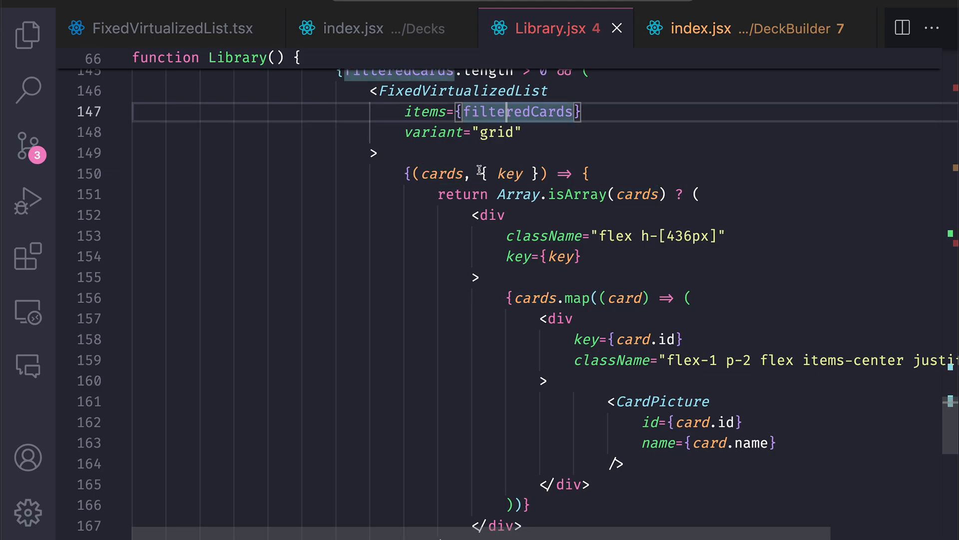
{"action": "left_click", "coordinate": [169, 28]}
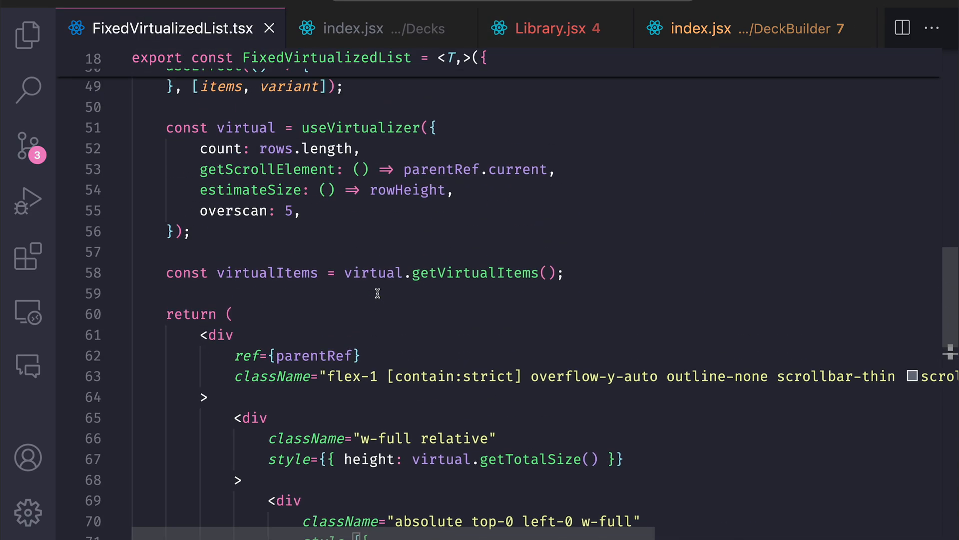
Step: Select the useVirtualizer setup block and the outer scroll container div
{"action": "scroll", "scroll_direction": "up", "scroll_amount": 3}
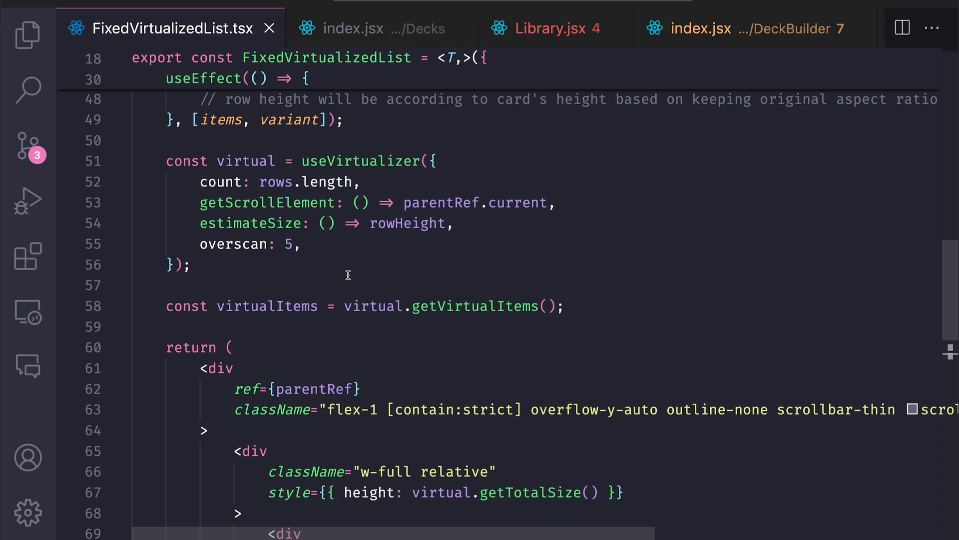
{"action": "left_click", "coordinate": [165, 159]}
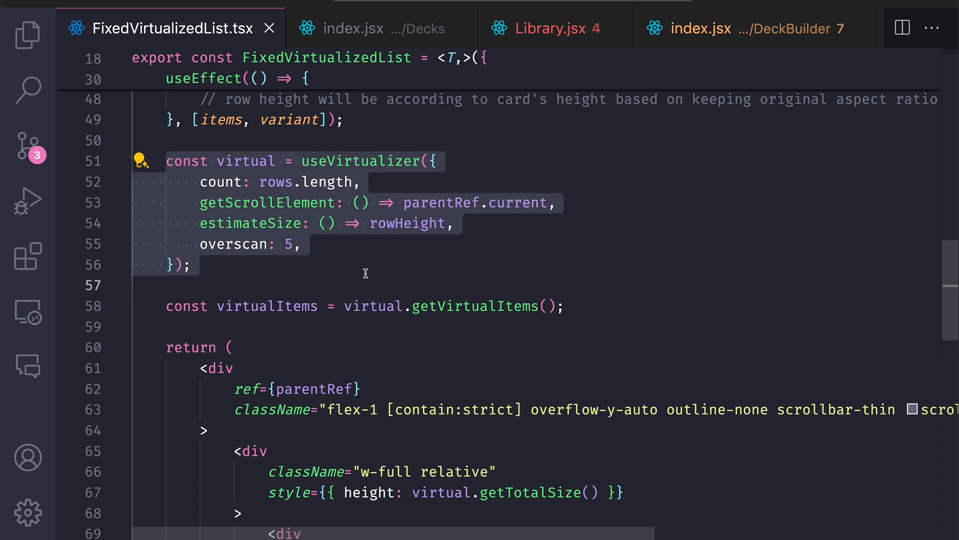
{"action": "mouse_move", "coordinate": [325, 335]}
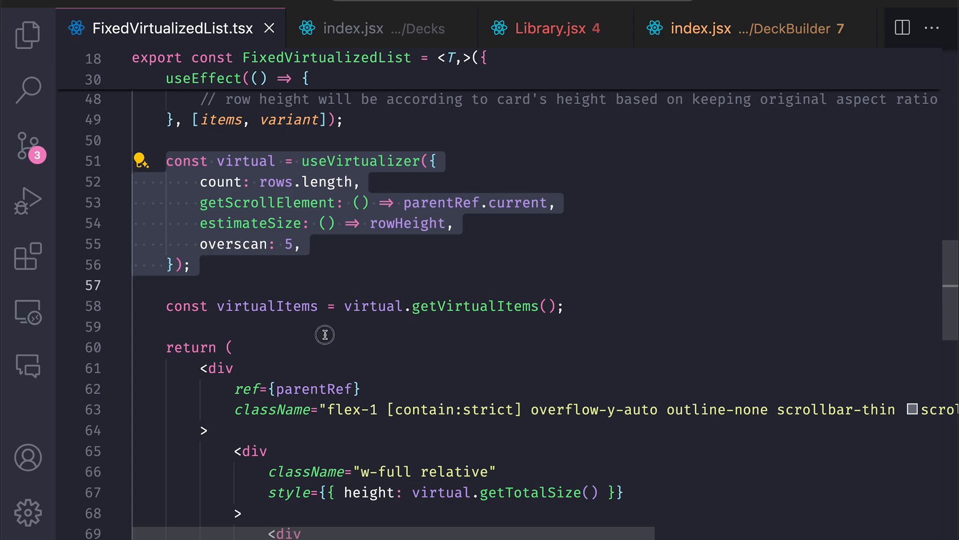
{"action": "left_click", "coordinate": [361, 428]}
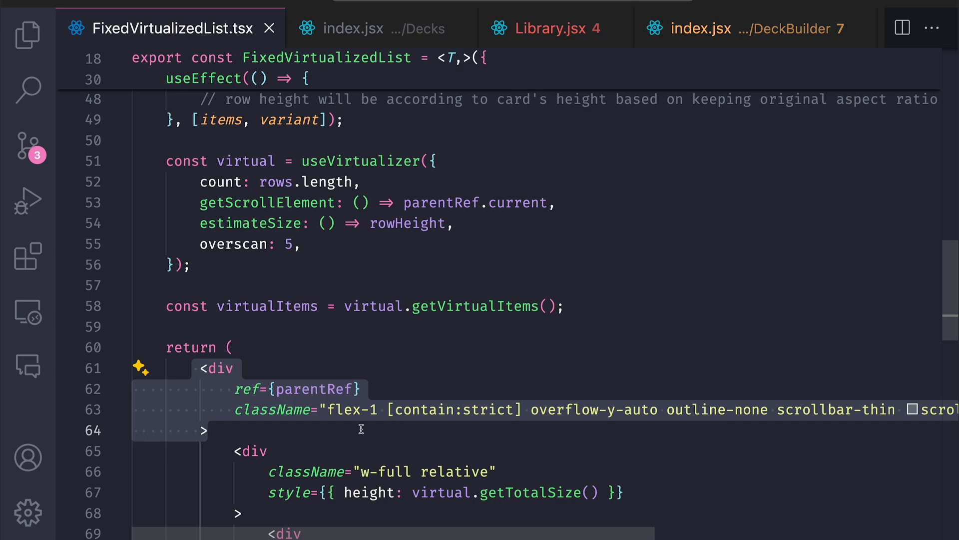
{"action": "left_click", "coordinate": [208, 430]}
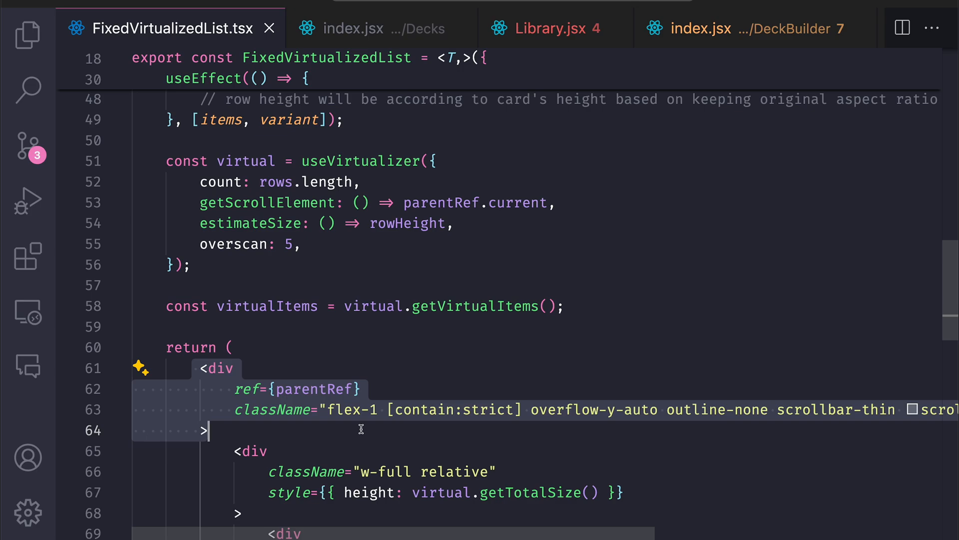
Step: Mark the useVirtualizer call, then return to the Decks index.jsx with its onLoadMore callback
{"action": "scroll", "scroll_direction": "down", "scroll_amount": 3}
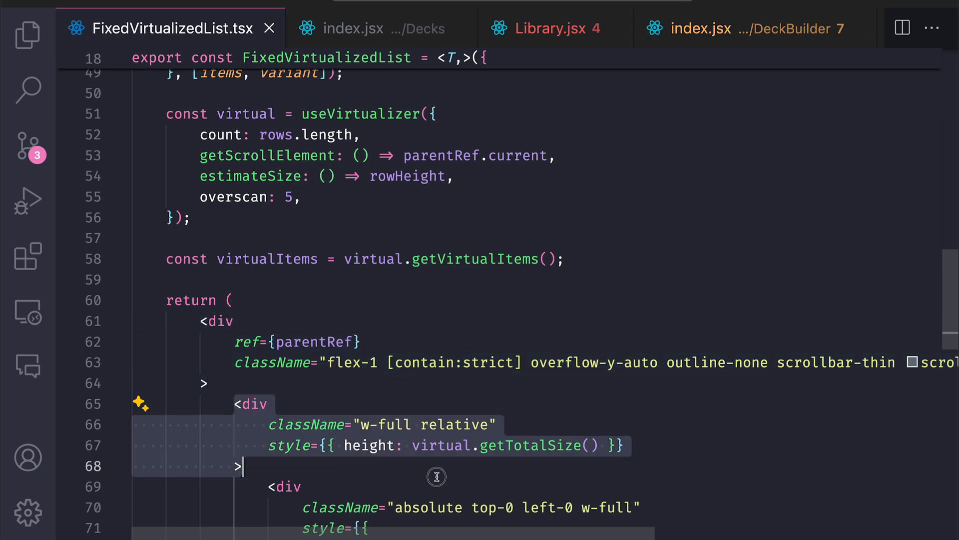
{"action": "left_click", "coordinate": [164, 114]}
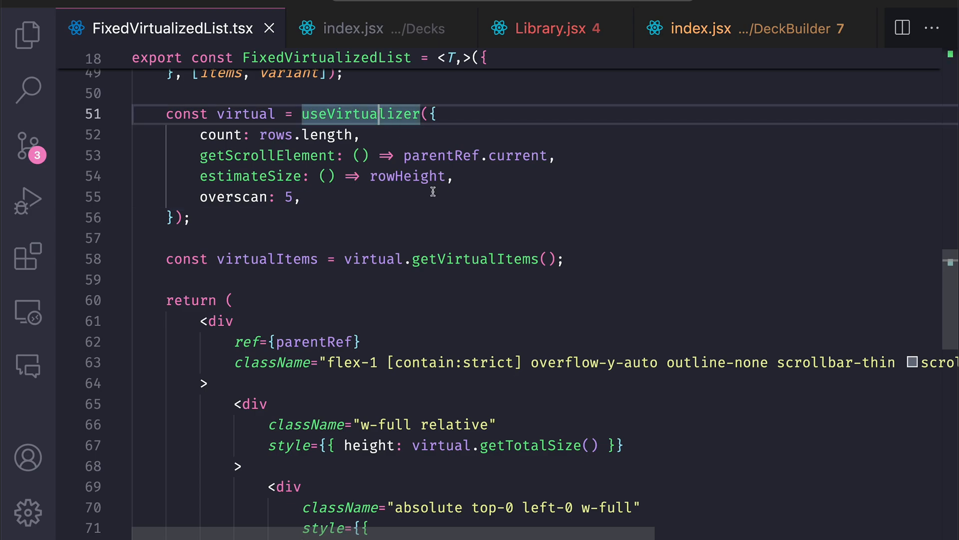
{"action": "mouse_move", "coordinate": [436, 176]}
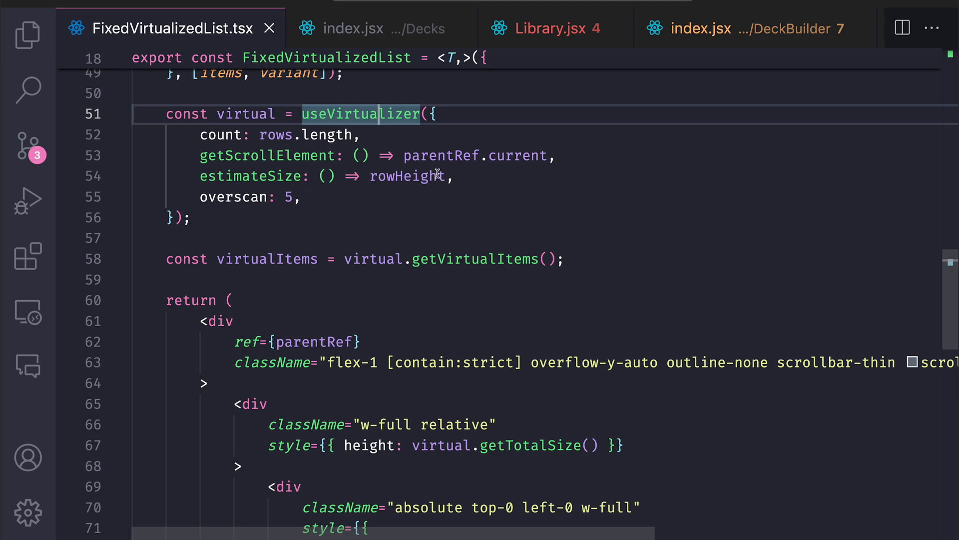
{"action": "left_click", "coordinate": [355, 28]}
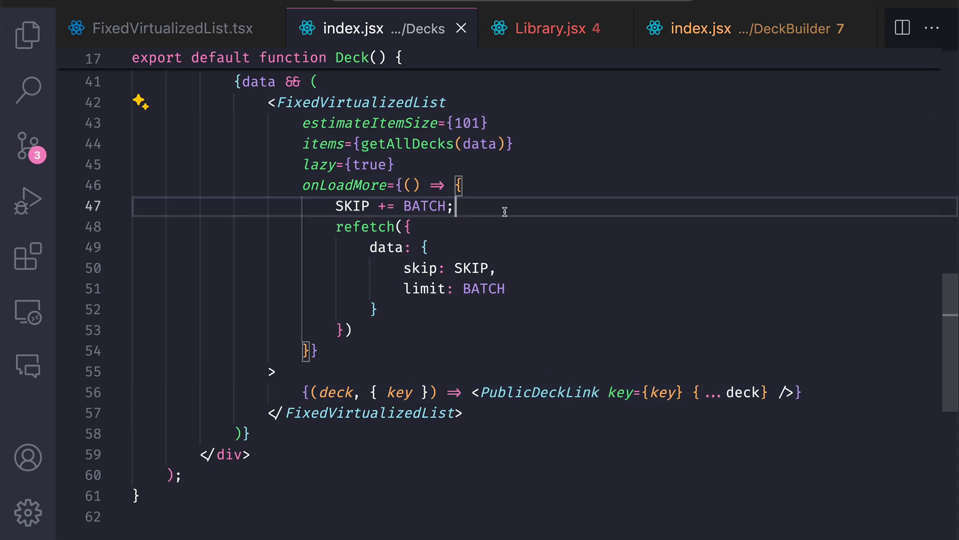
Step: Inspect the onLoadMore callback's type, then show CardsLibrary.jsx rendering filteredCards
{"action": "left_click", "coordinate": [274, 372]}
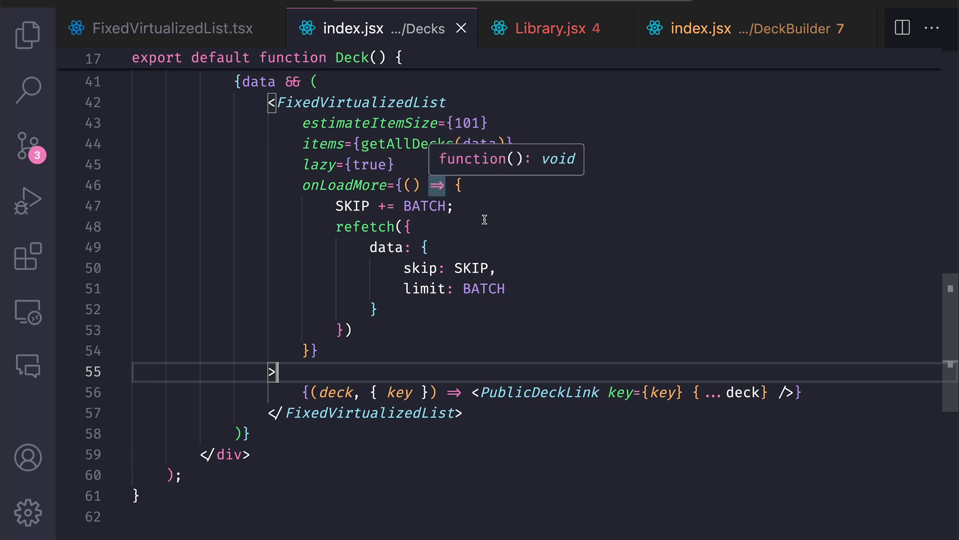
{"action": "mouse_move", "coordinate": [553, 67]}
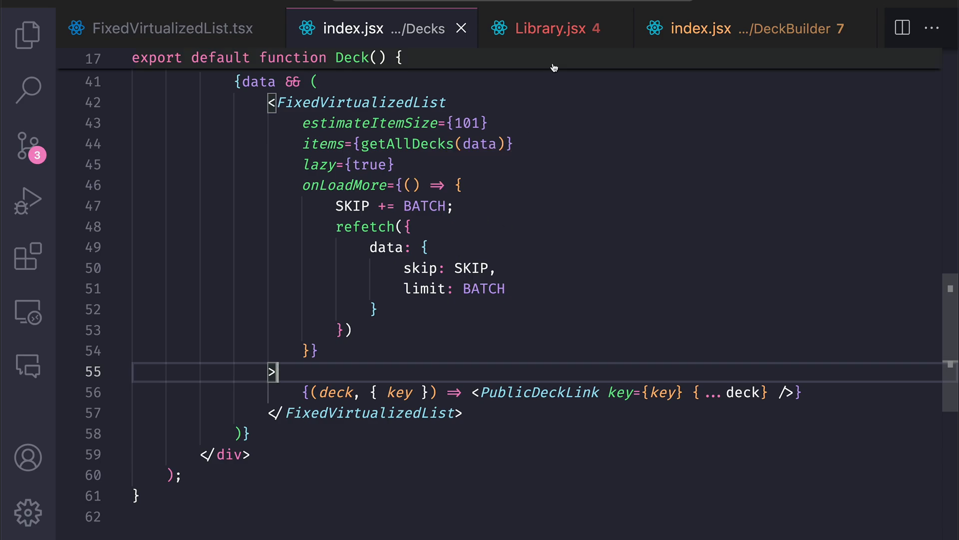
{"action": "left_click", "coordinate": [550, 28]}
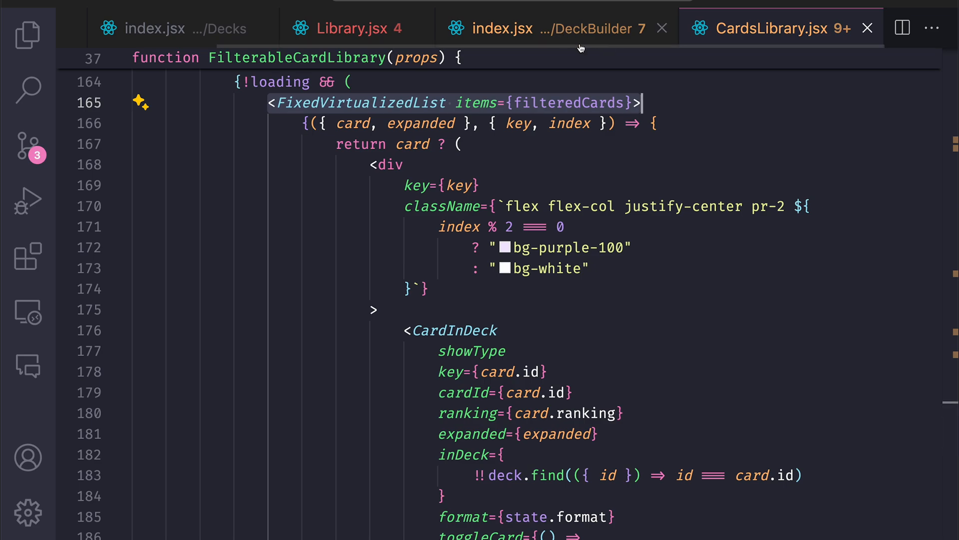
{"action": "mouse_move", "coordinate": [569, 28]}
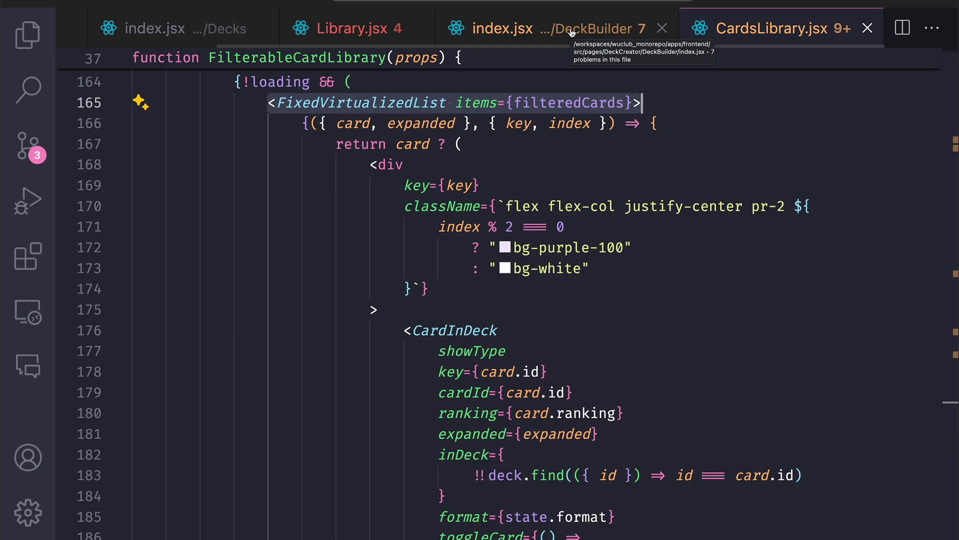
{"action": "mouse_move", "coordinate": [394, 102]}
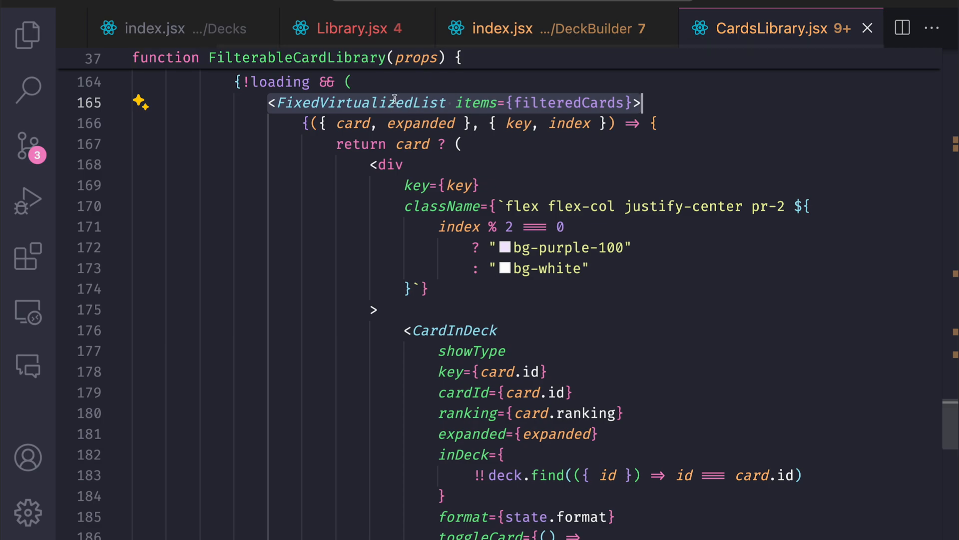
{"action": "mouse_move", "coordinate": [691, 84]}
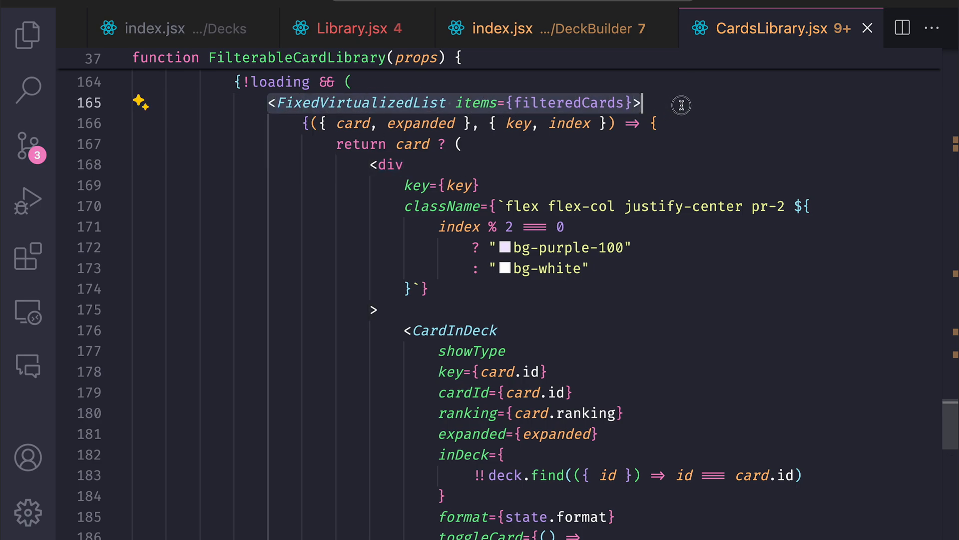
{"action": "left_click", "coordinate": [309, 123]}
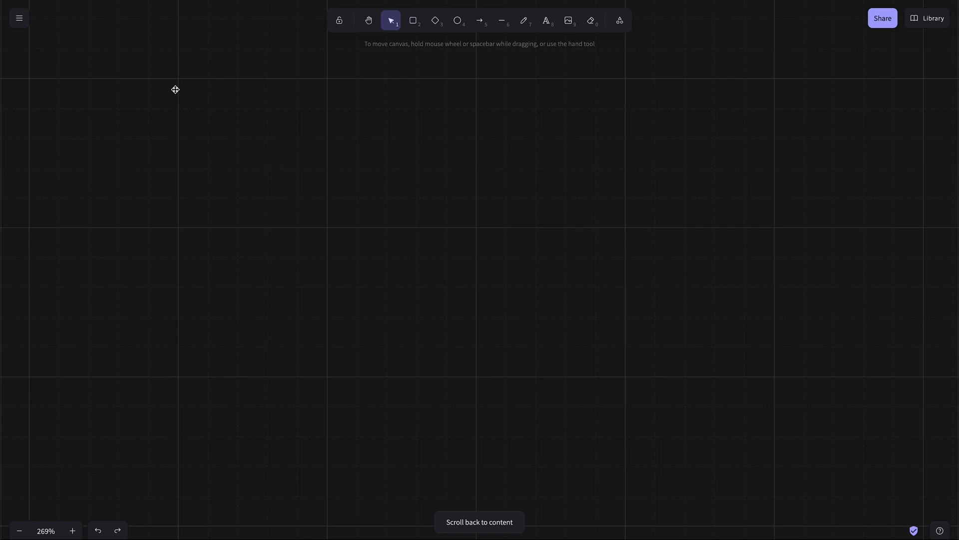
{"action": "left_click", "coordinate": [479, 522]}
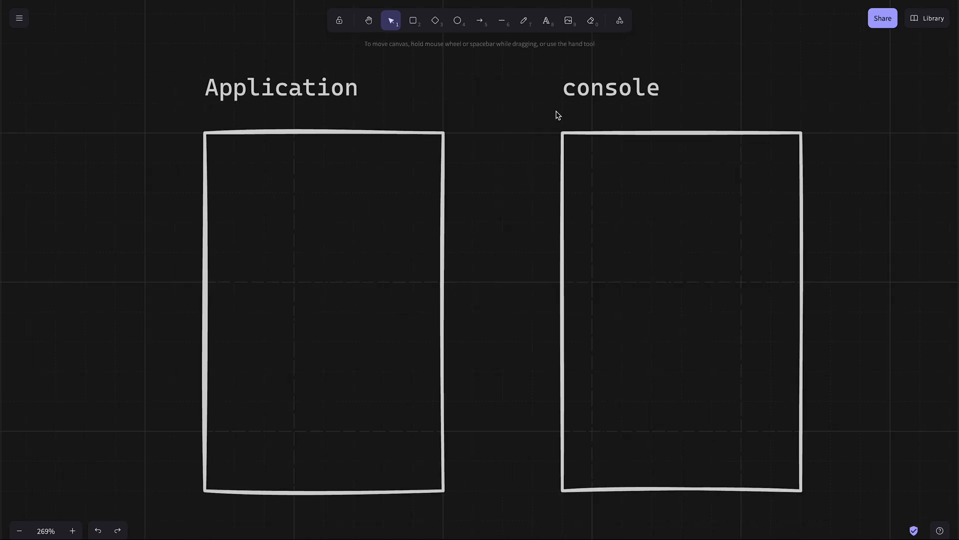
{"action": "mouse_move", "coordinate": [509, 188]}
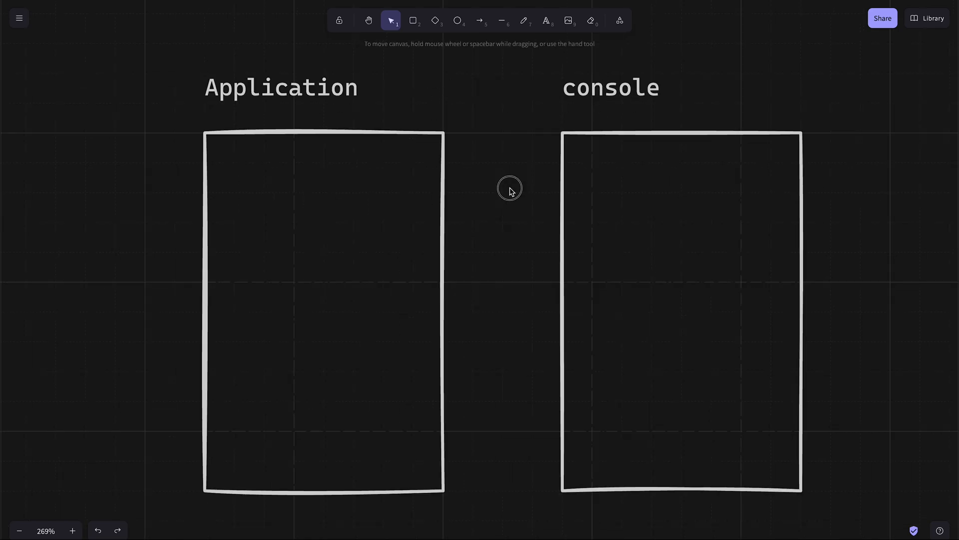
{"action": "mouse_move", "coordinate": [609, 198]}
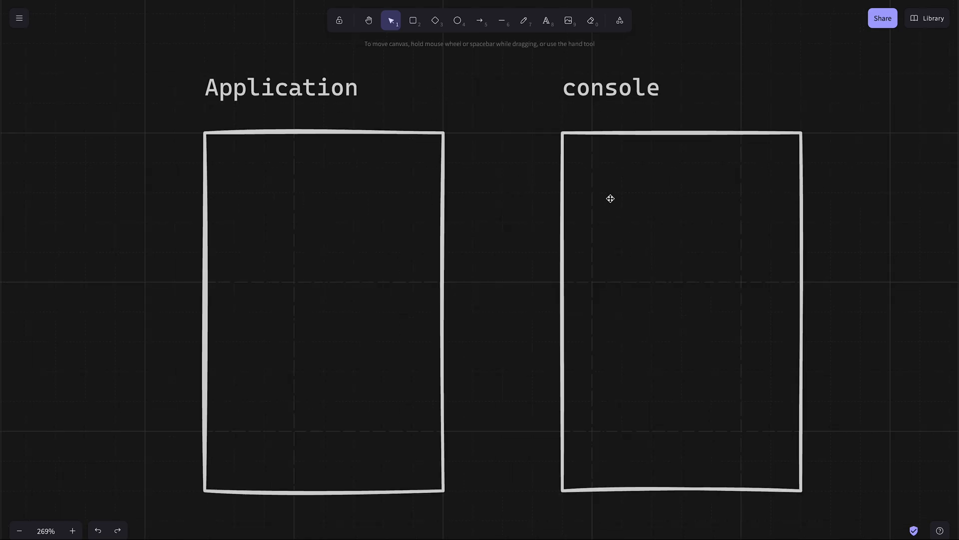
{"action": "left_click", "coordinate": [546, 20]}
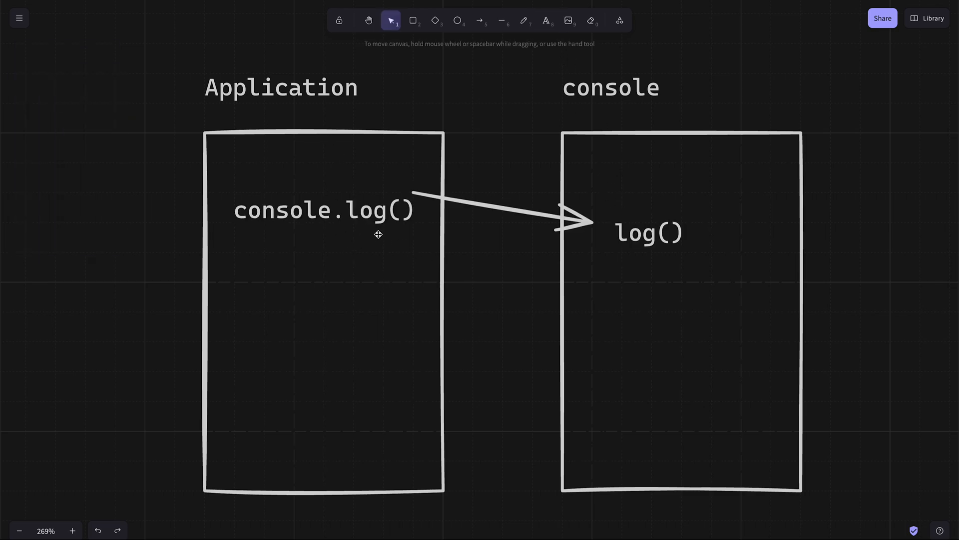
{"action": "mouse_move", "coordinate": [665, 244]}
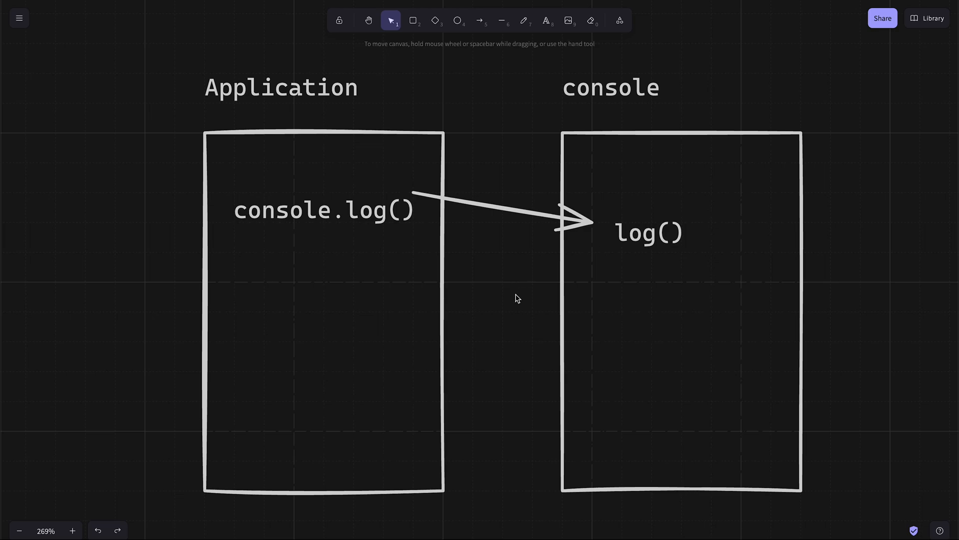
{"action": "mouse_move", "coordinate": [531, 282]}
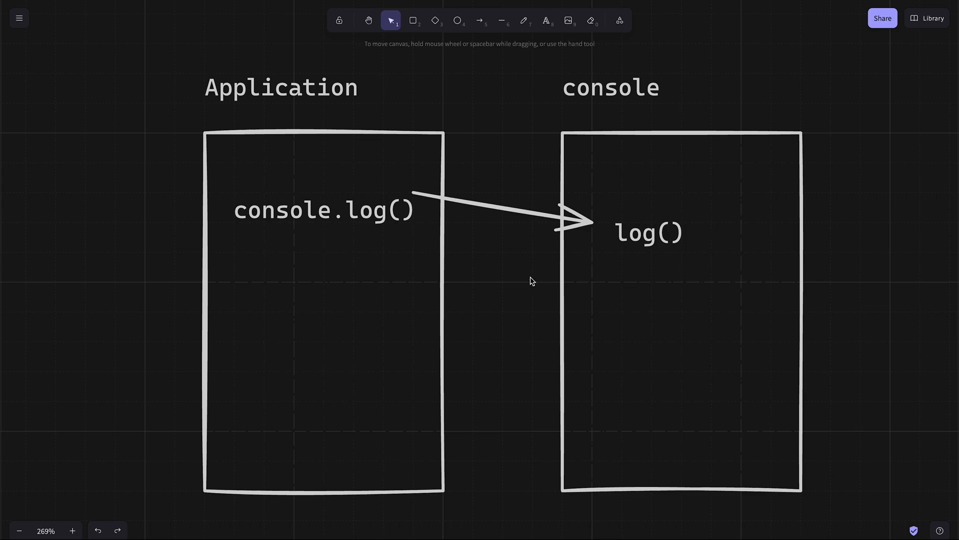
{"action": "mouse_move", "coordinate": [651, 142]}
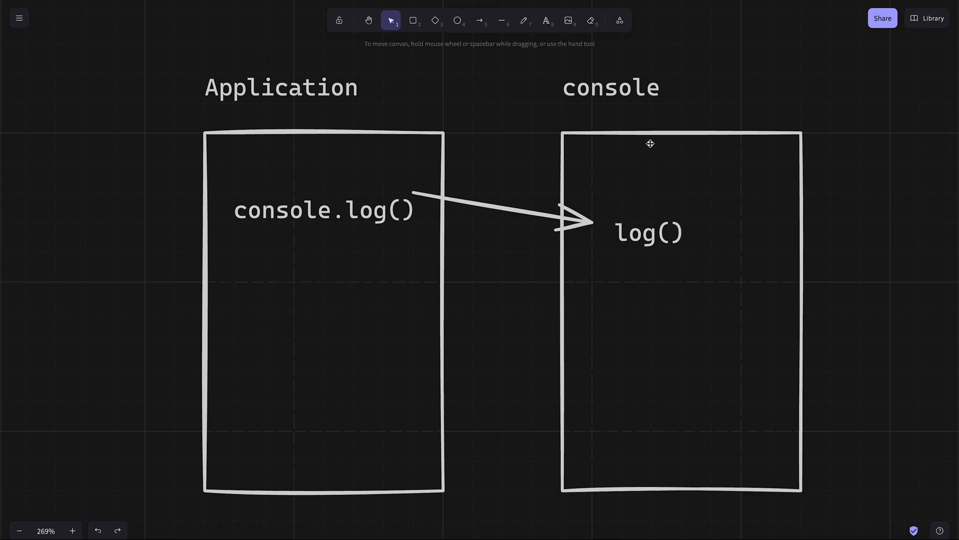
{"action": "mouse_move", "coordinate": [656, 291]}
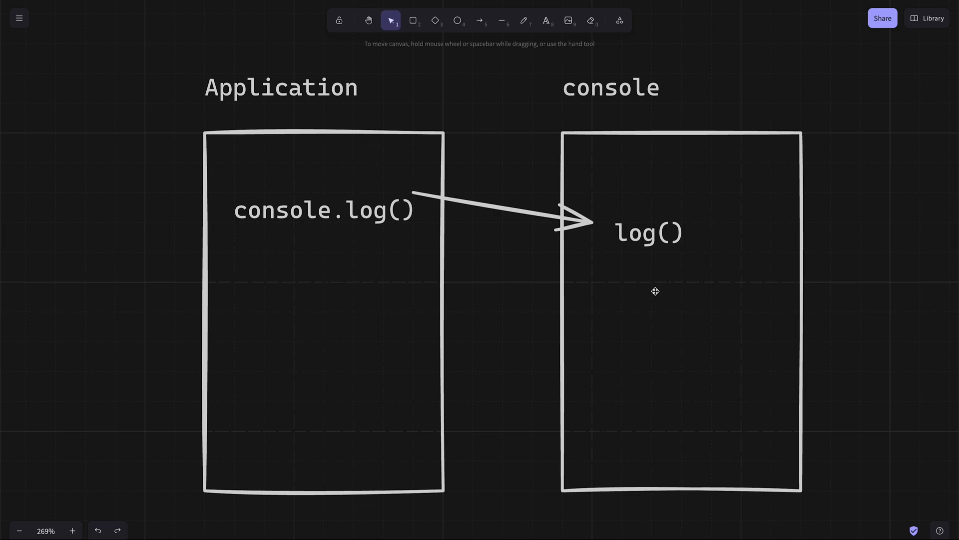
Step: Add the text readFile((file, error)) inside the fs box
{"action": "double_click", "coordinate": [610, 87]}
{"action": "type", "text": "fs"}
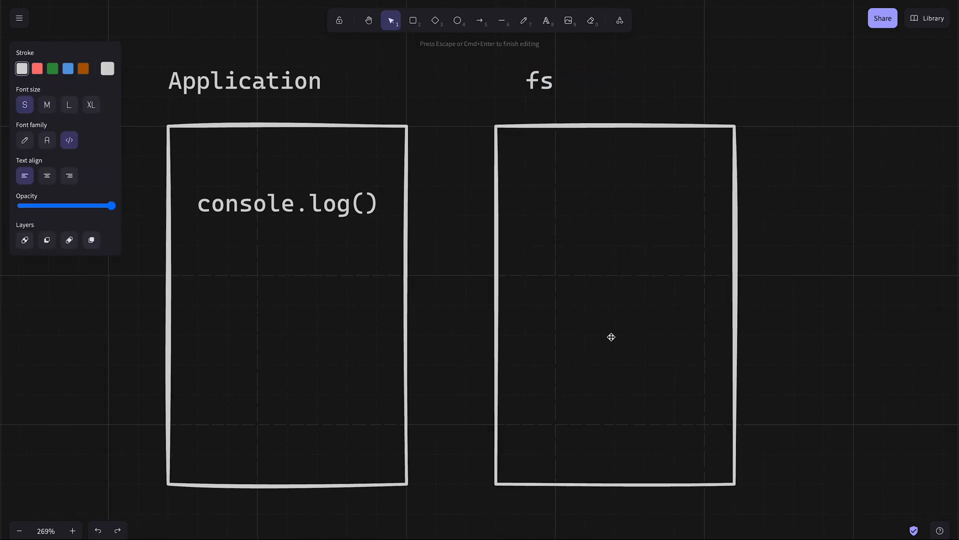
{"action": "type", "text": "readF"}
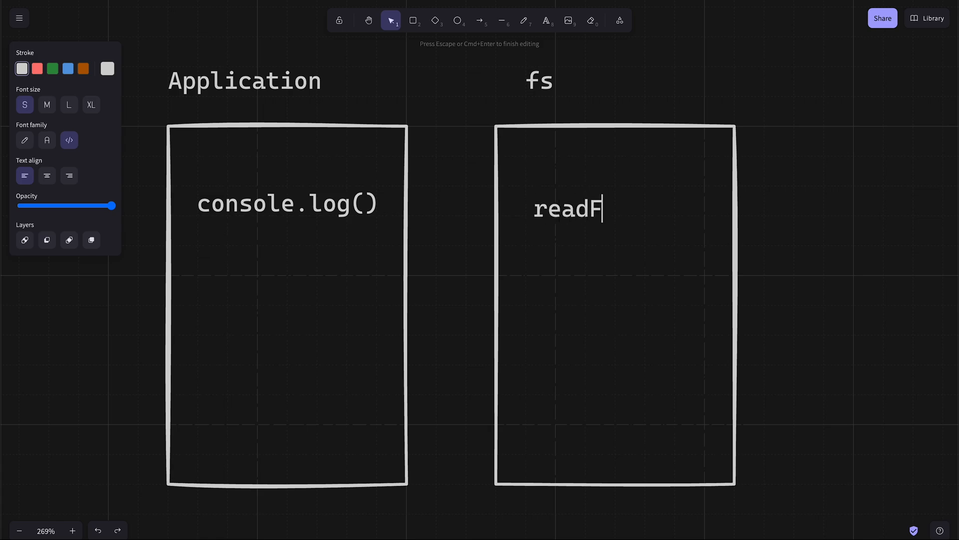
{"action": "type", "text": "ile("}
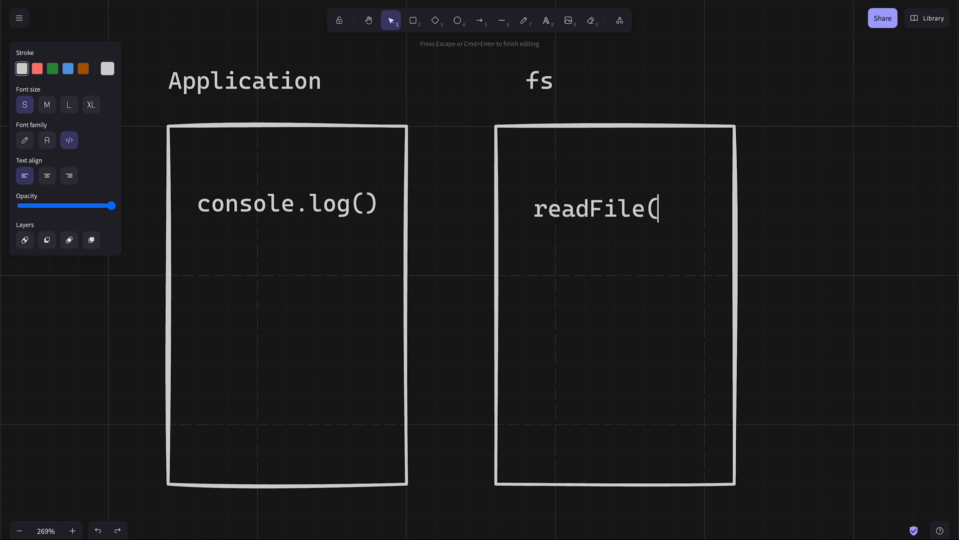
{"action": "type", "text": "(file,"}
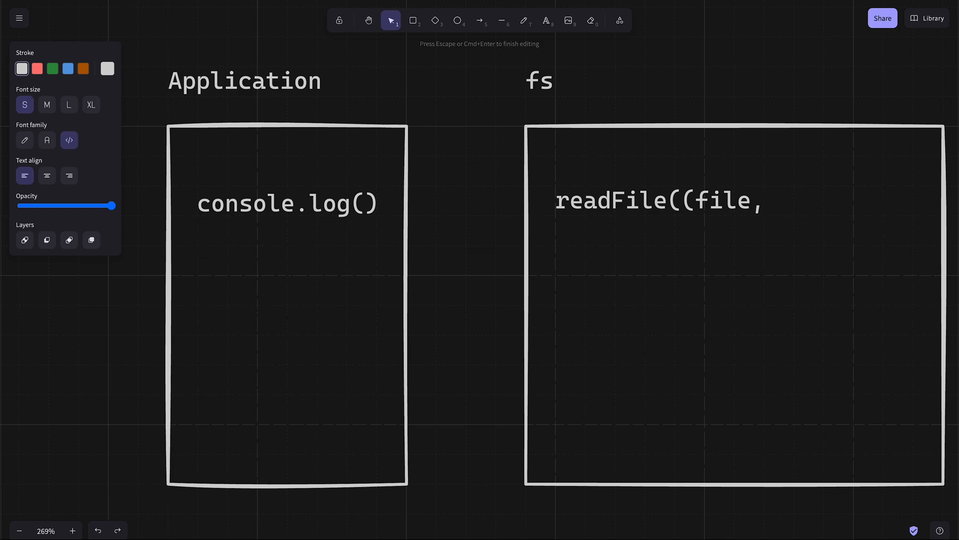
{"action": "type", "text": "error))"}
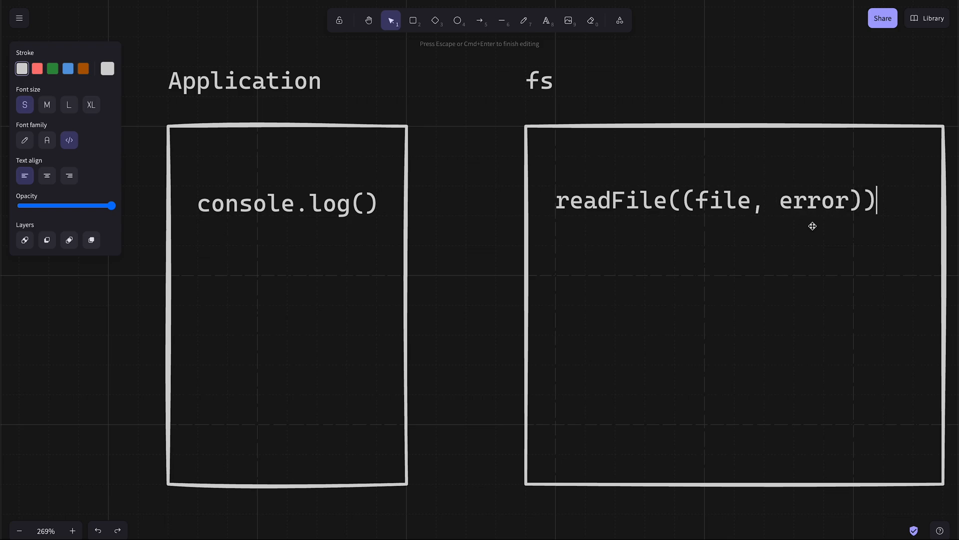
{"action": "mouse_move", "coordinate": [309, 177]}
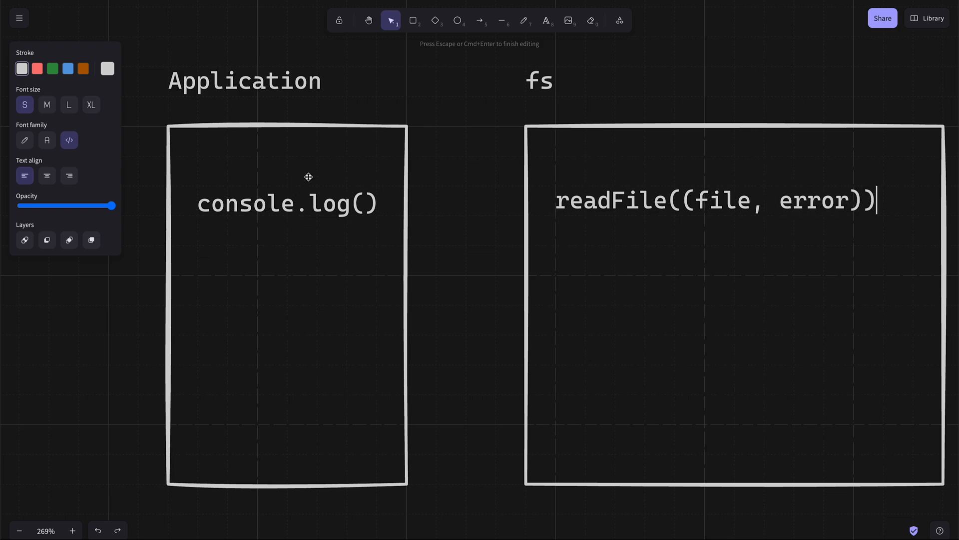
{"action": "mouse_move", "coordinate": [250, 240]}
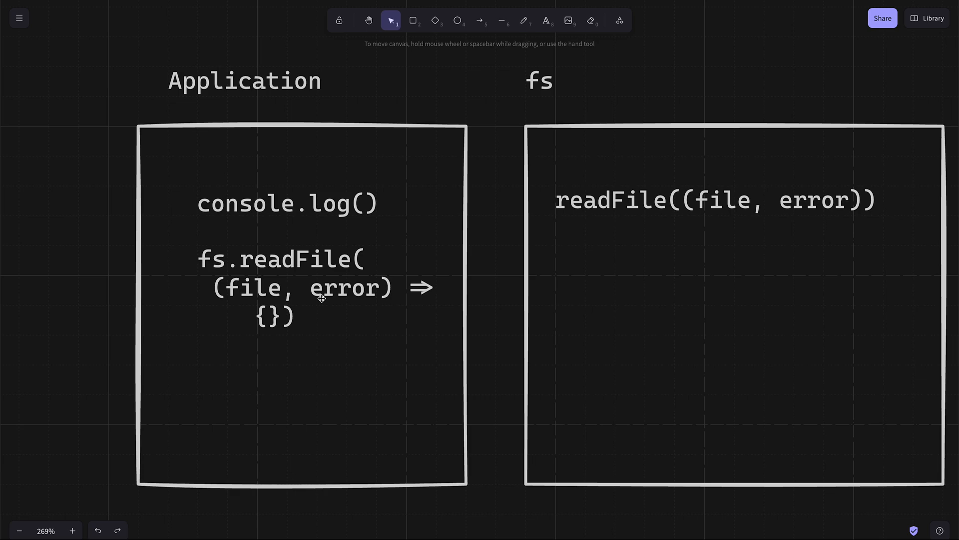
{"action": "mouse_move", "coordinate": [272, 294]}
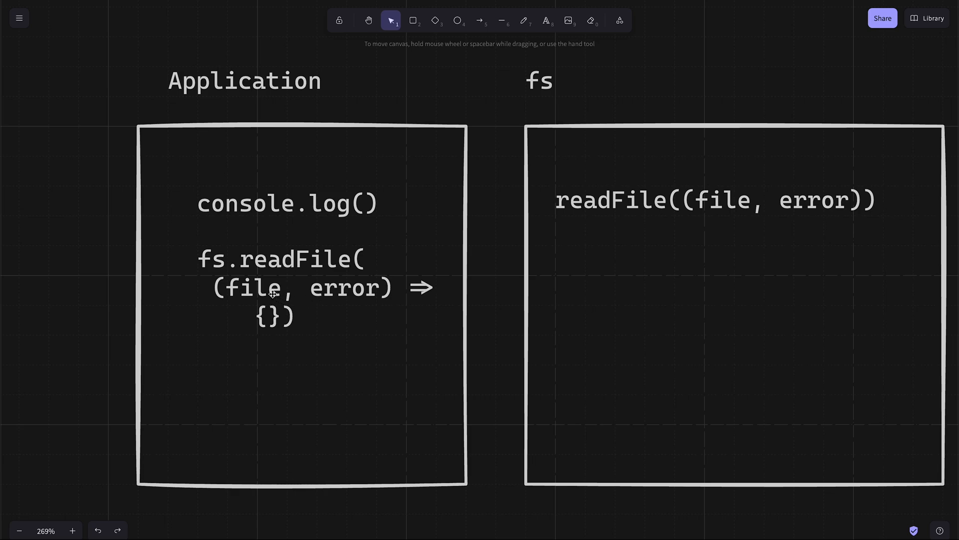
{"action": "mouse_move", "coordinate": [340, 296]}
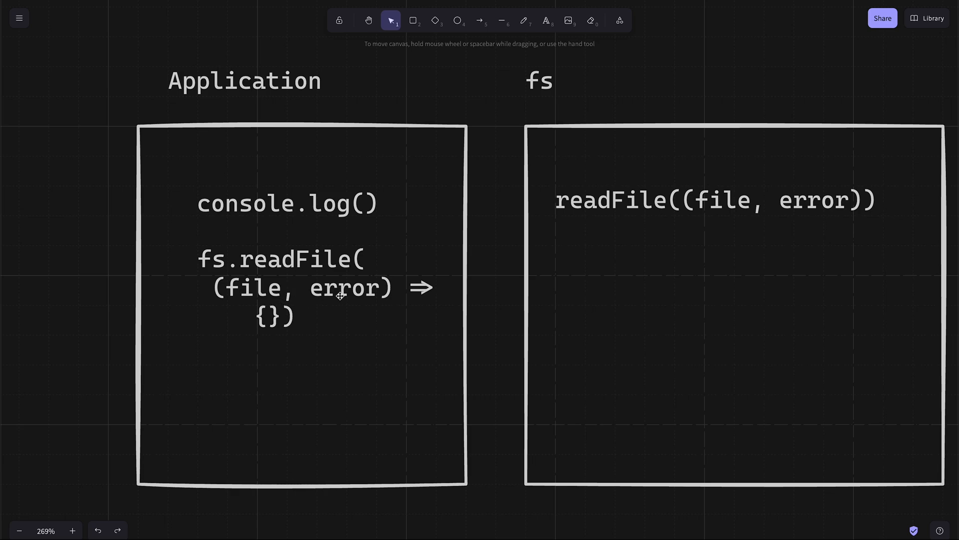
{"action": "mouse_move", "coordinate": [268, 320]}
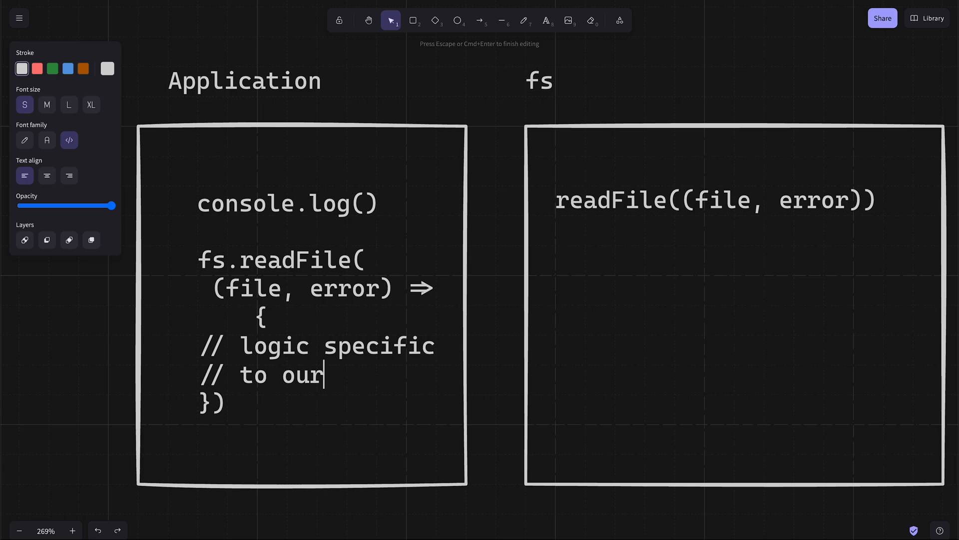
Step: Finish the callback comment reading 'logic specific to our app' in the Application box
{"action": "type", "text": "app"}
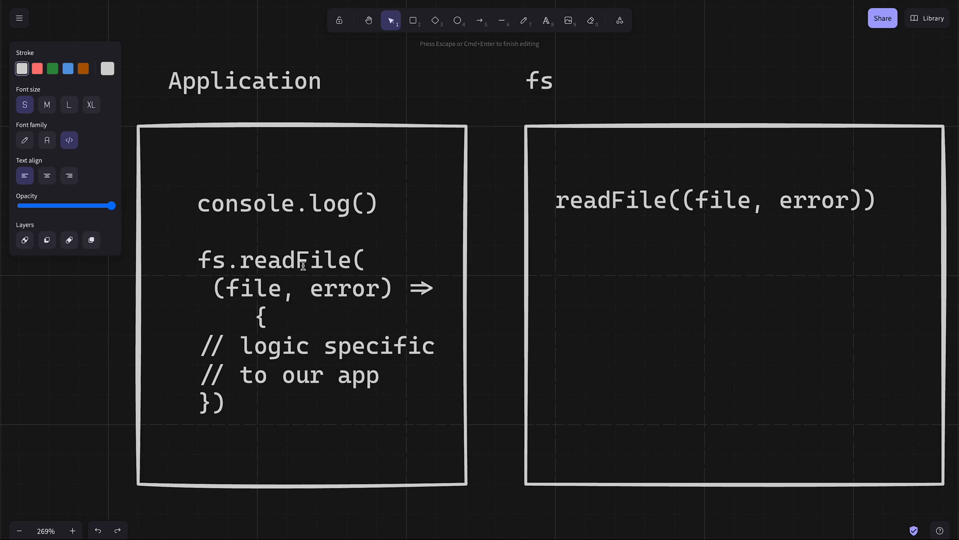
{"action": "mouse_move", "coordinate": [317, 263]}
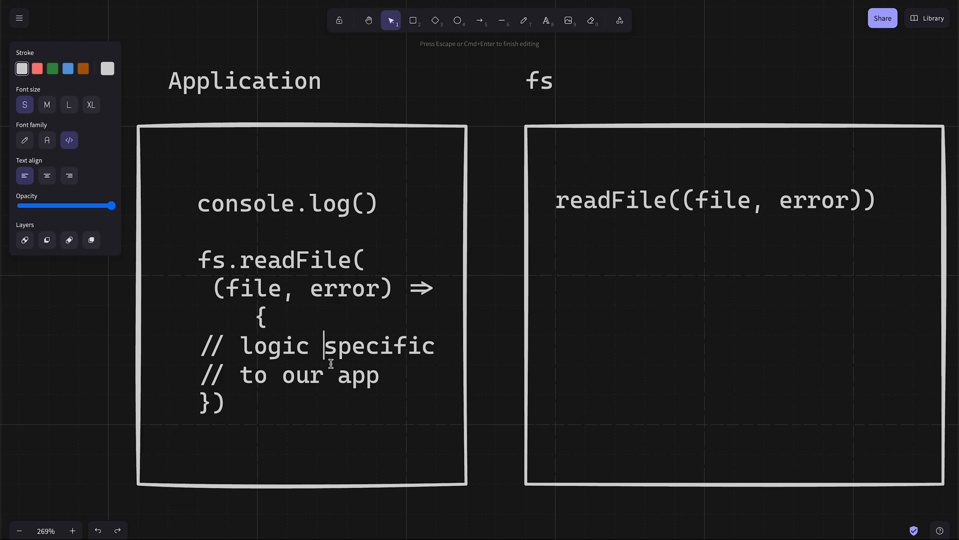
{"action": "mouse_move", "coordinate": [610, 234]}
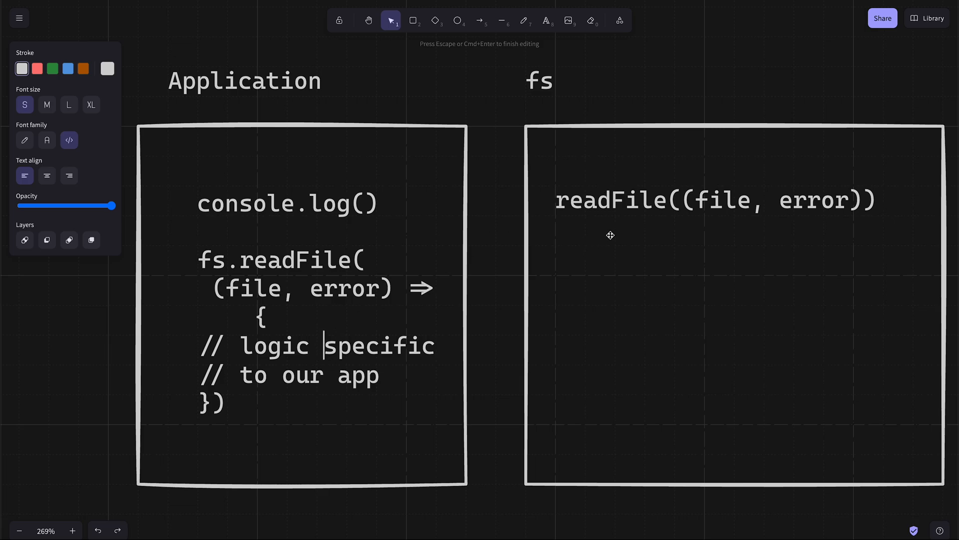
{"action": "mouse_move", "coordinate": [628, 235]}
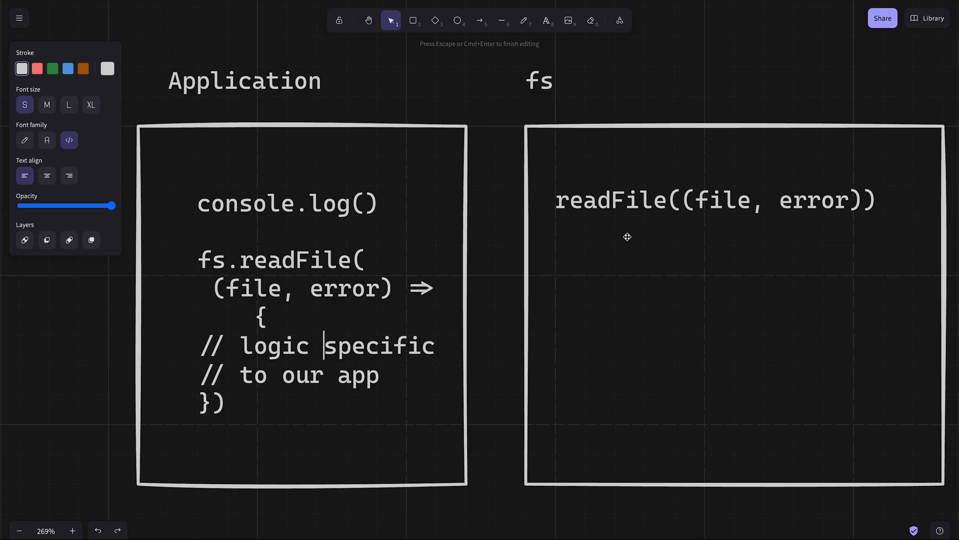
{"action": "mouse_move", "coordinate": [399, 246]}
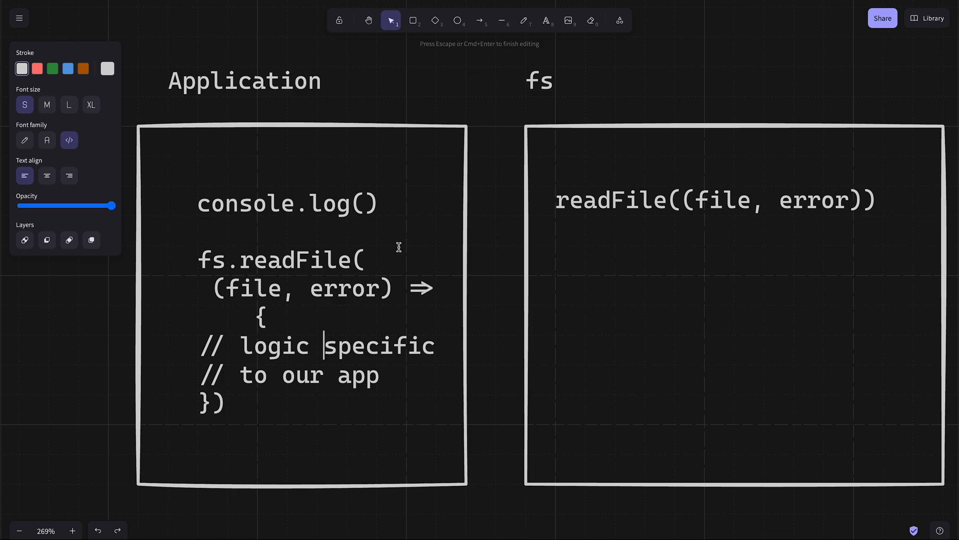
{"action": "mouse_move", "coordinate": [432, 383]}
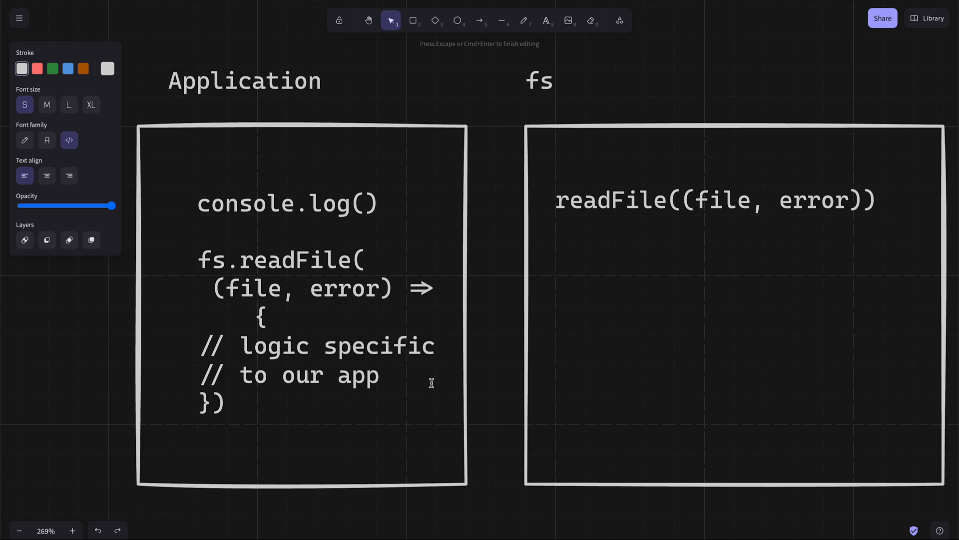
{"action": "mouse_move", "coordinate": [587, 143]}
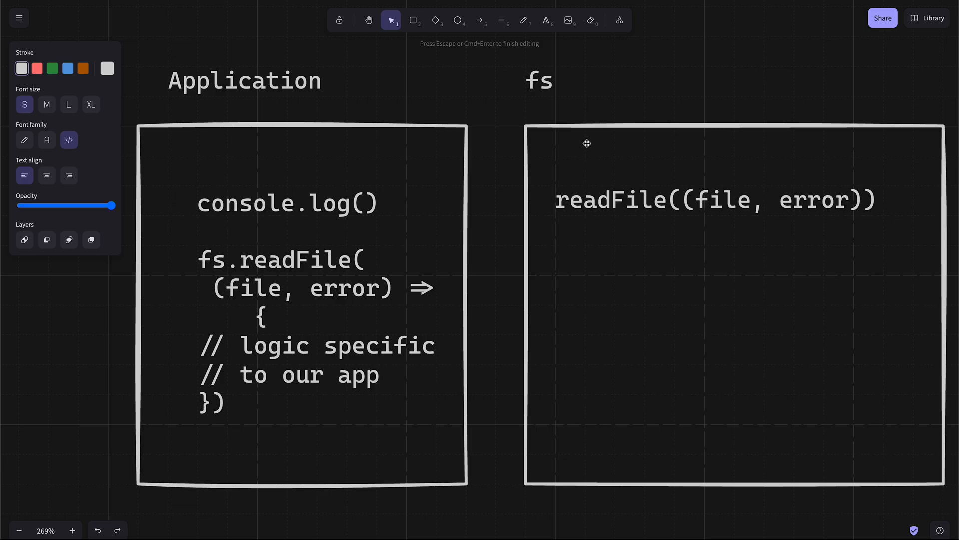
{"action": "left_click", "coordinate": [654, 273]}
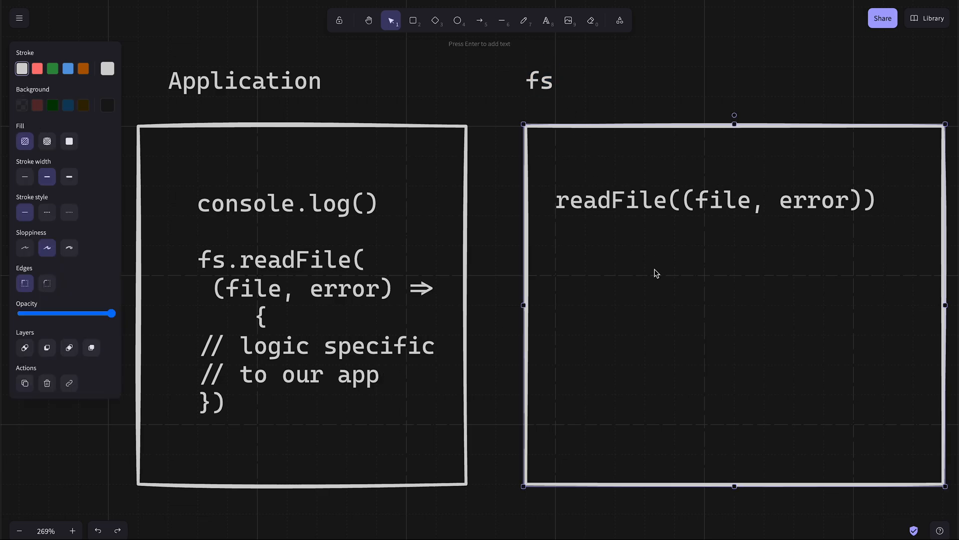
{"action": "mouse_move", "coordinate": [630, 204]}
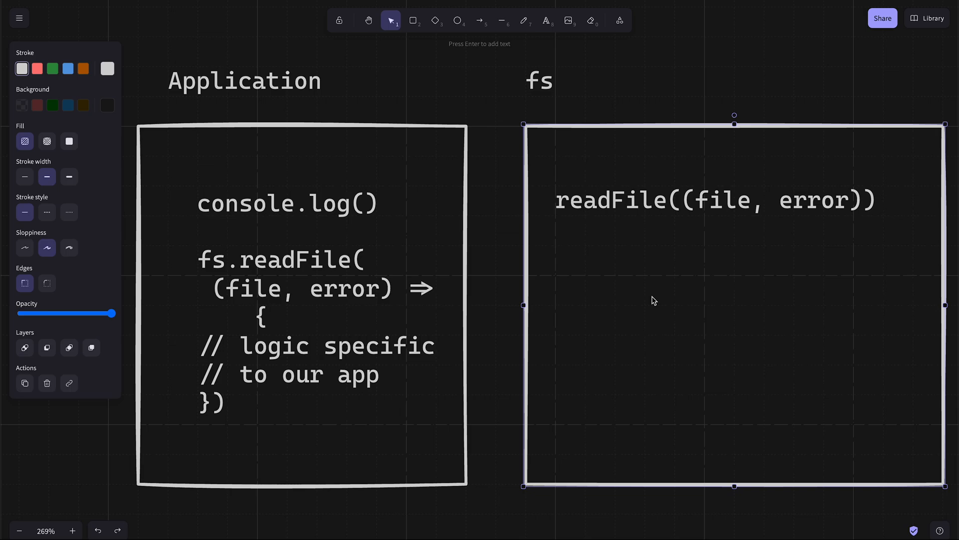
{"action": "mouse_move", "coordinate": [633, 34]}
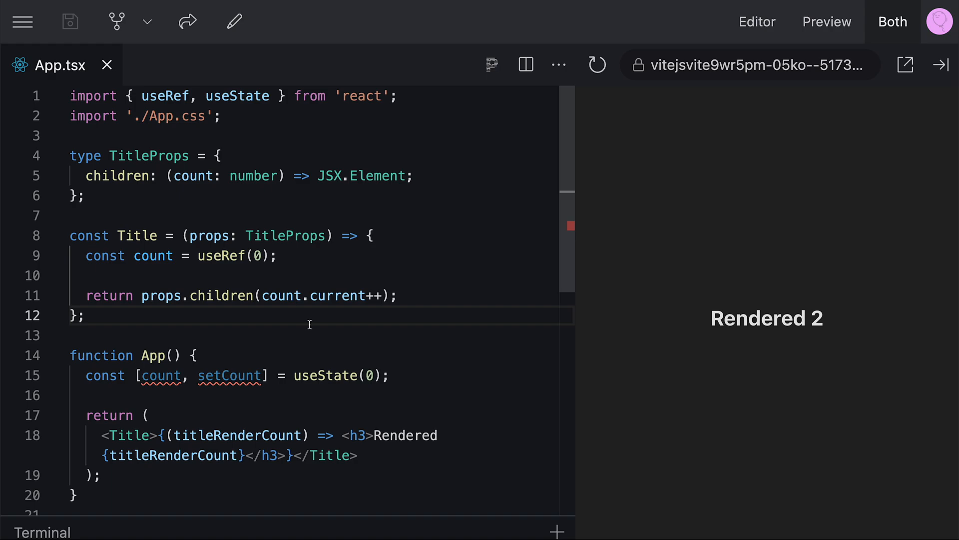
Step: Place the cursor at the end of line 12, after the Title component definition
{"action": "left_click", "coordinate": [84, 315]}
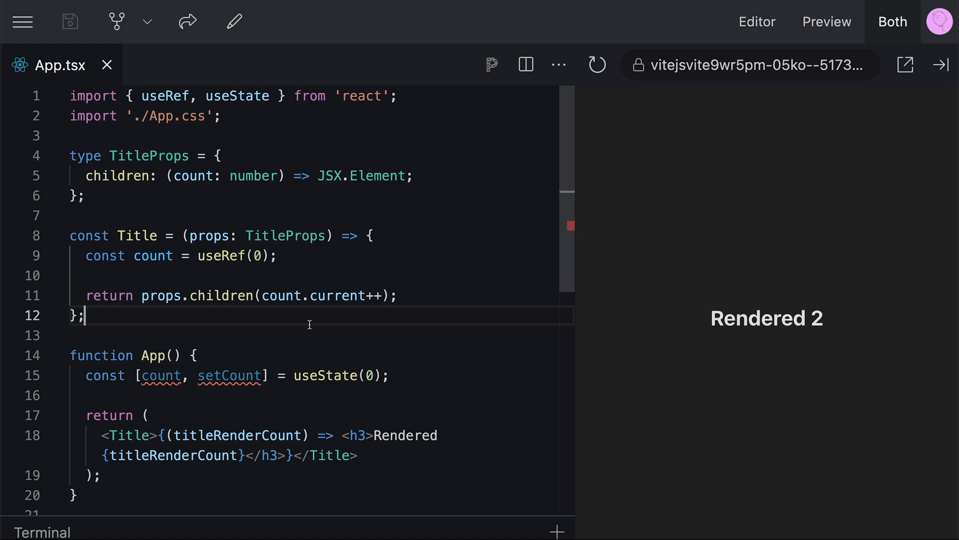